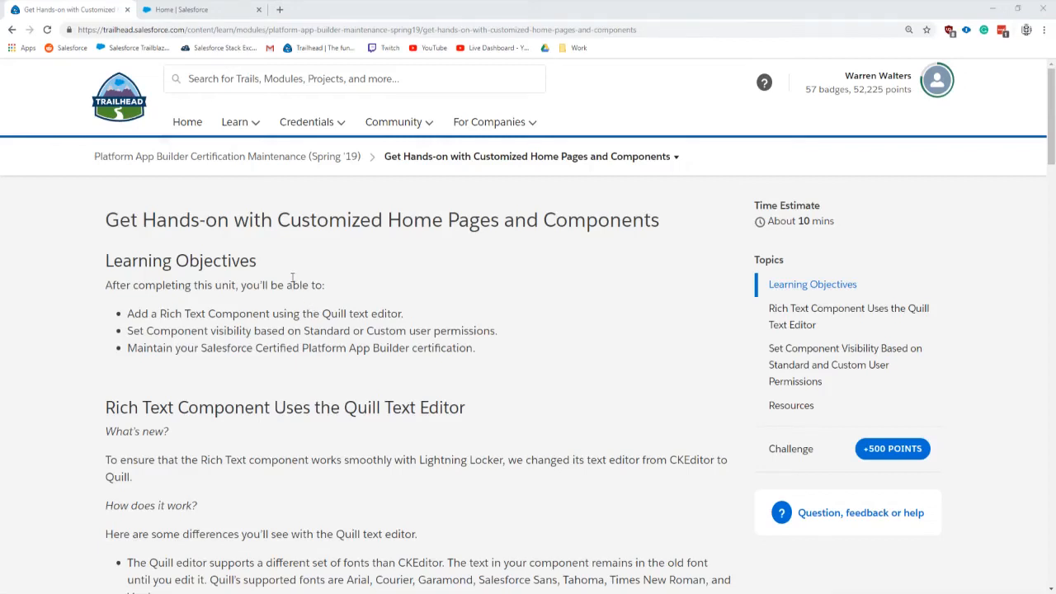
mouse_move(118, 145)
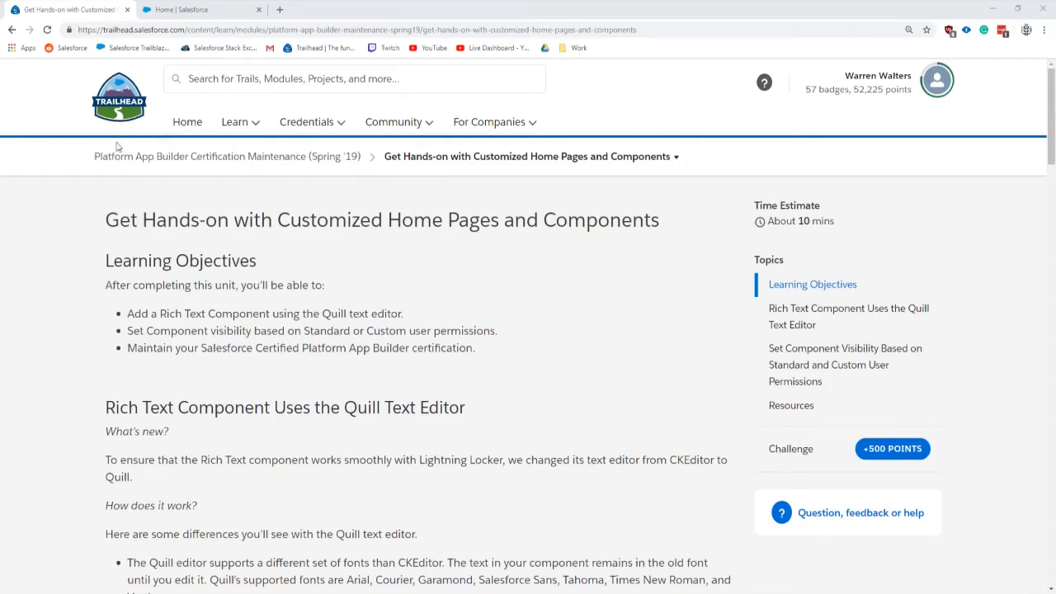
mouse_move(188, 110)
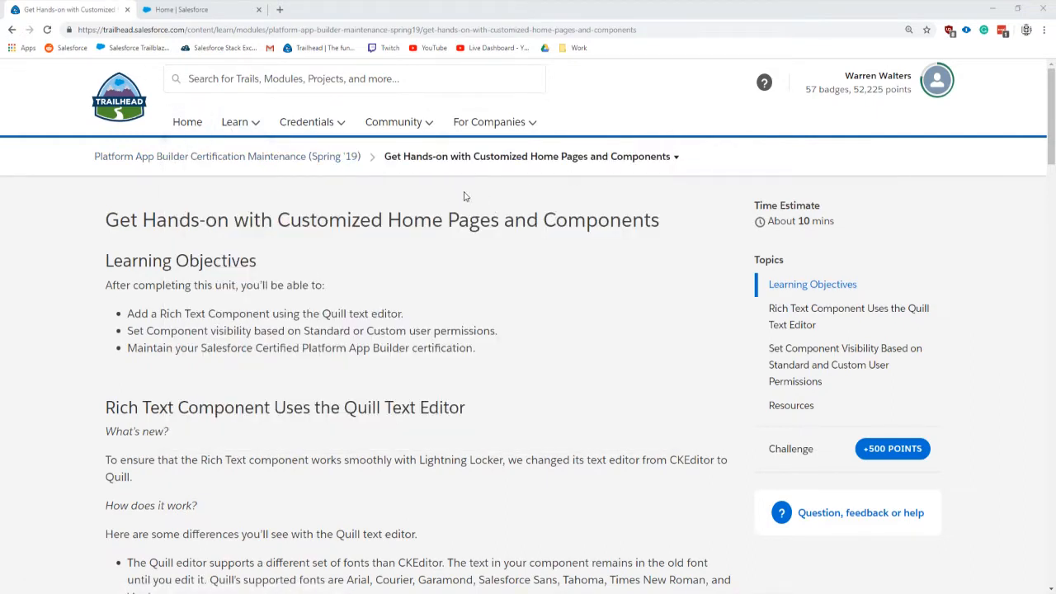
mouse_move(173, 301)
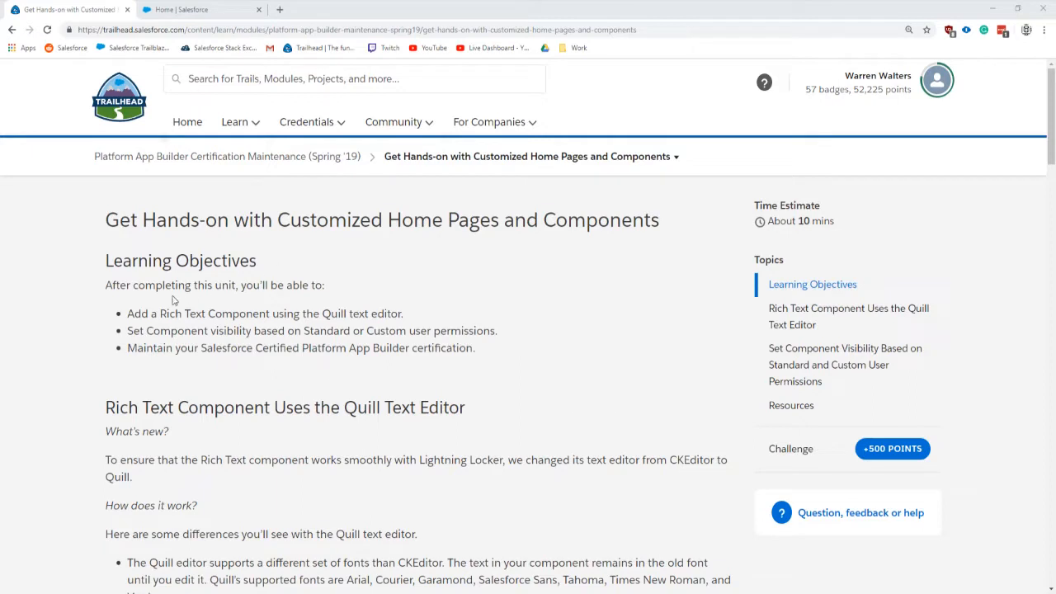
Read the unit, jump to Set Component Visibility, and scroll to the Sales Home Page challenge.
scroll("down", 3)
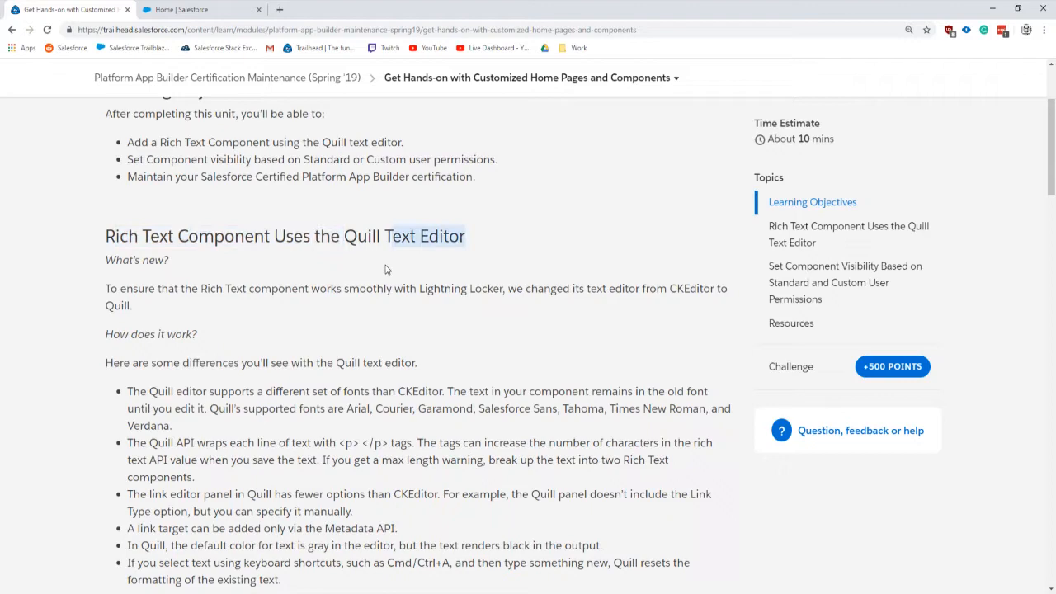
scroll("down", 3)
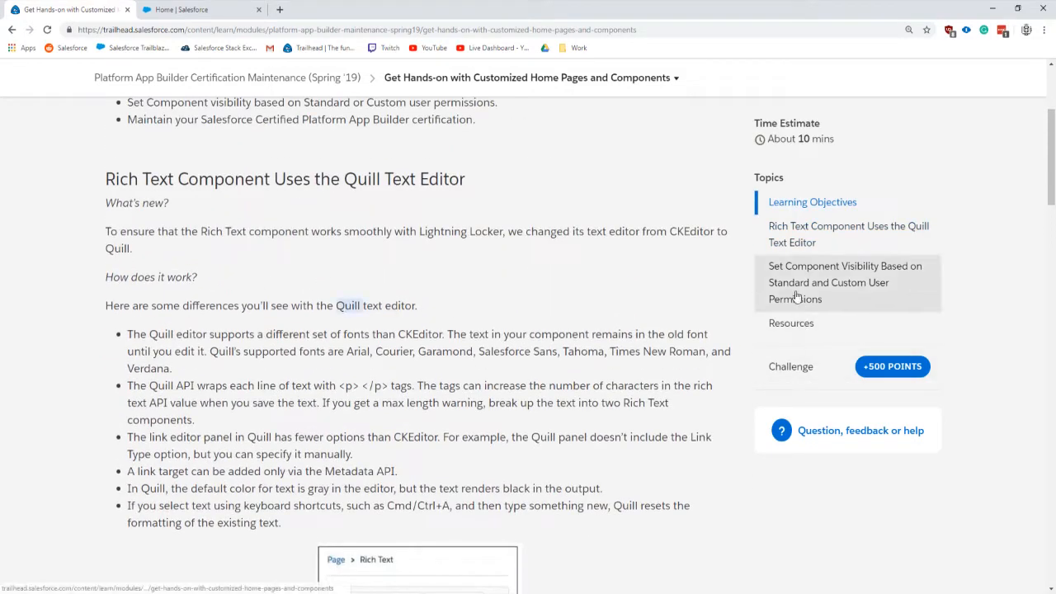
left_click(828, 282)
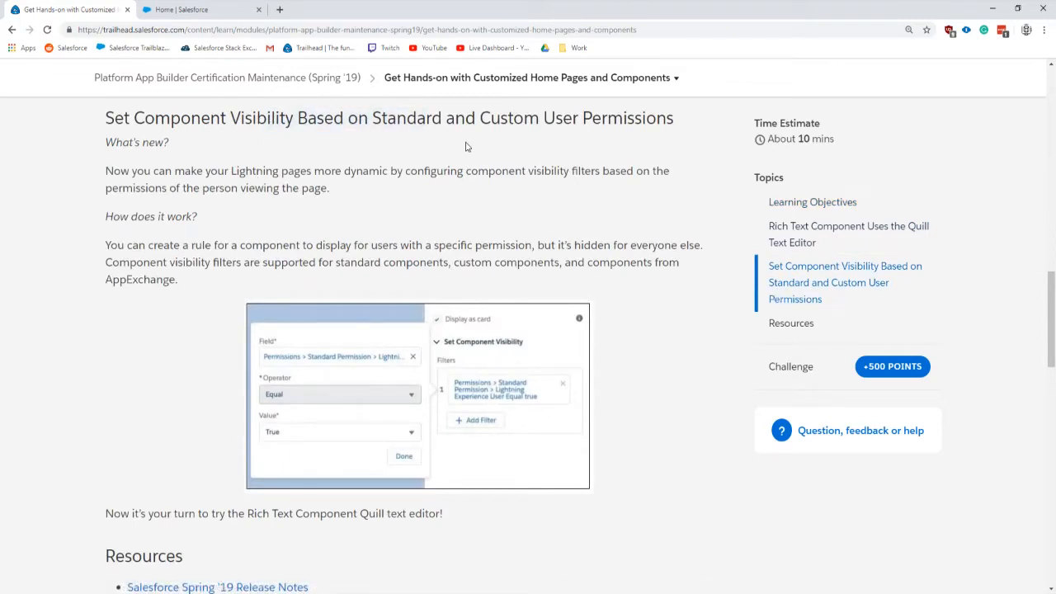
mouse_move(228, 232)
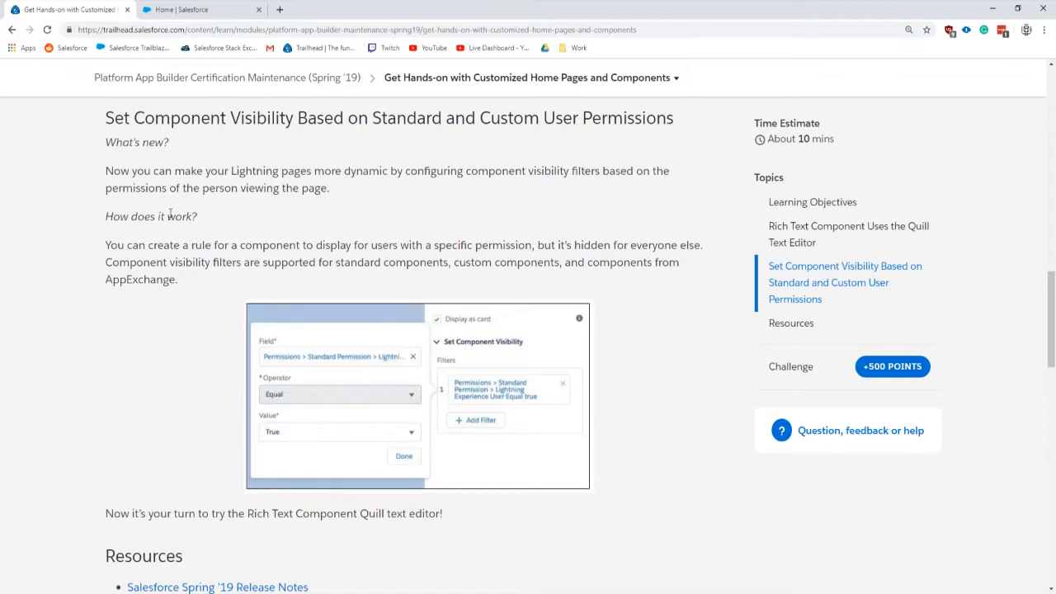
mouse_move(272, 311)
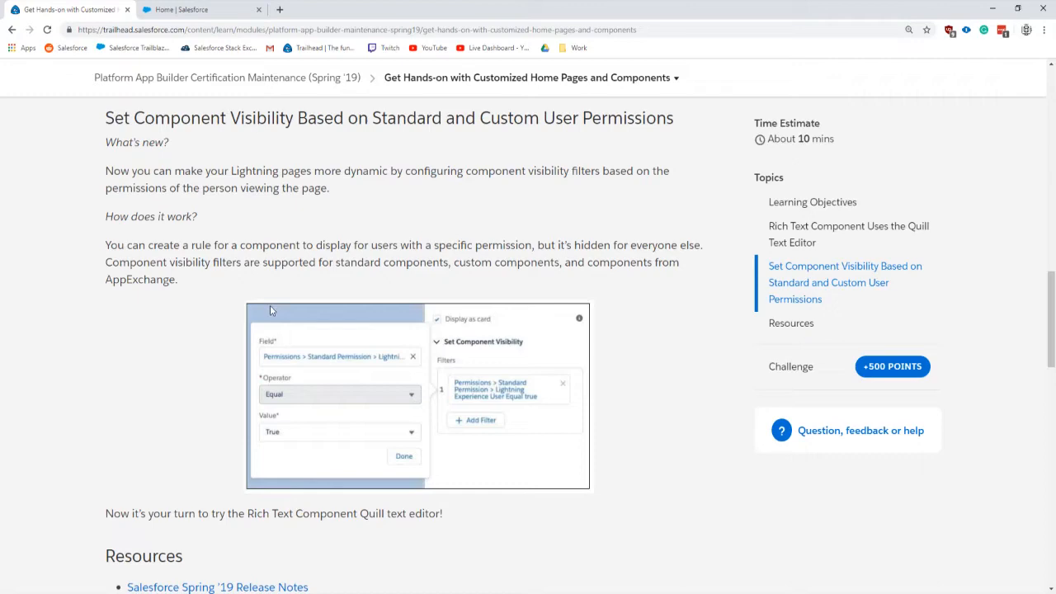
scroll("down", 3)
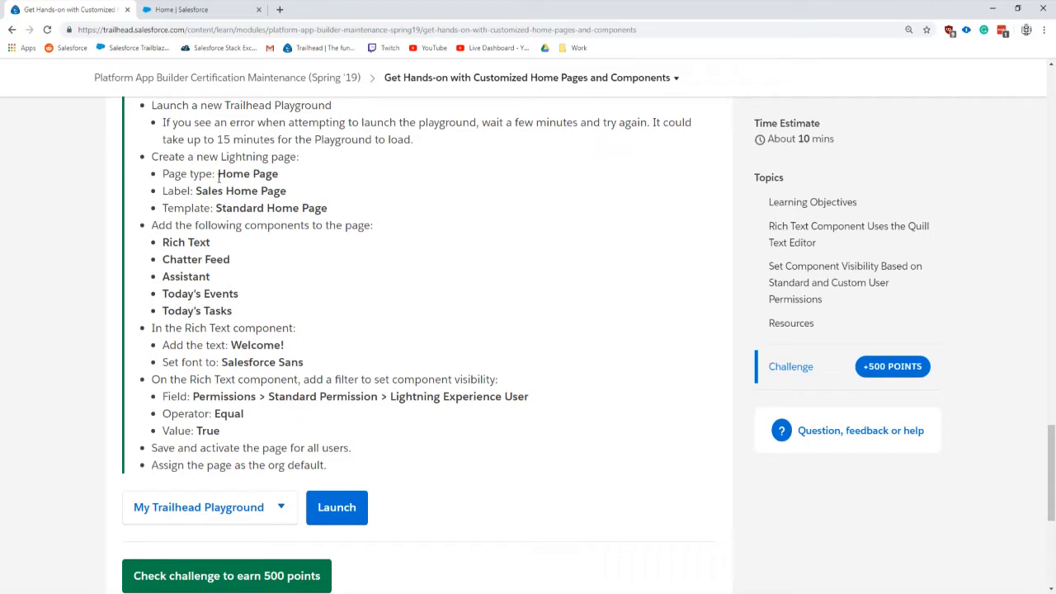
Search Setup Quick Find for 'builder' and open the Lightning App Builder page list.
double_click(247, 173)
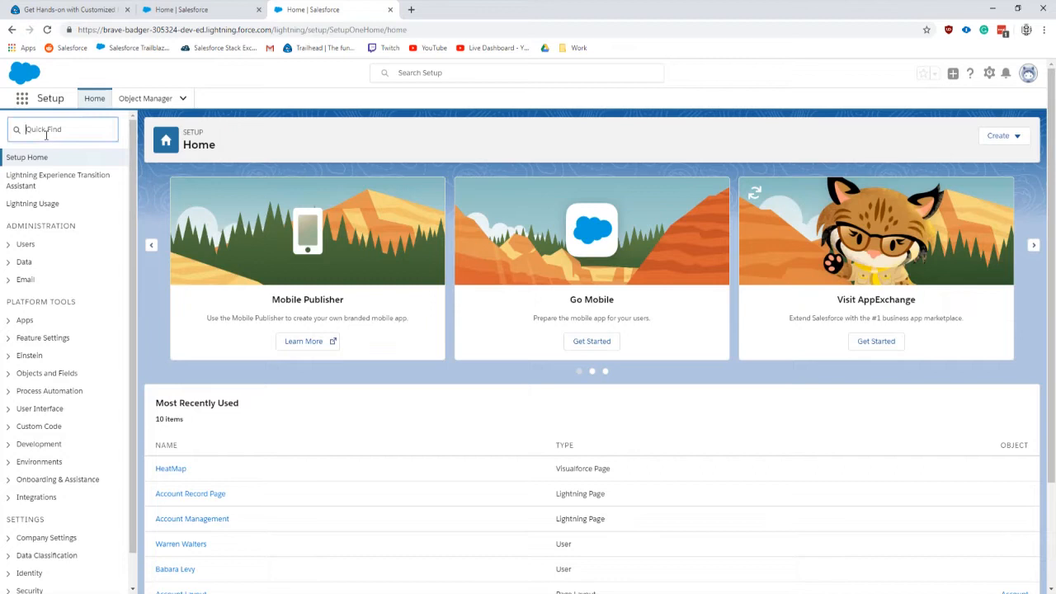
type("page")
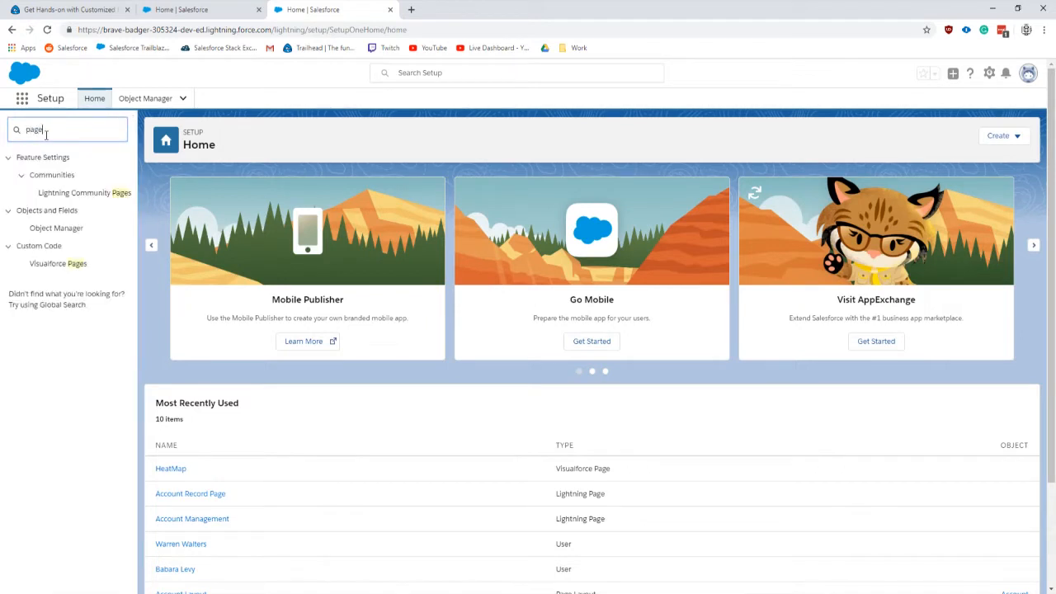
type("builder")
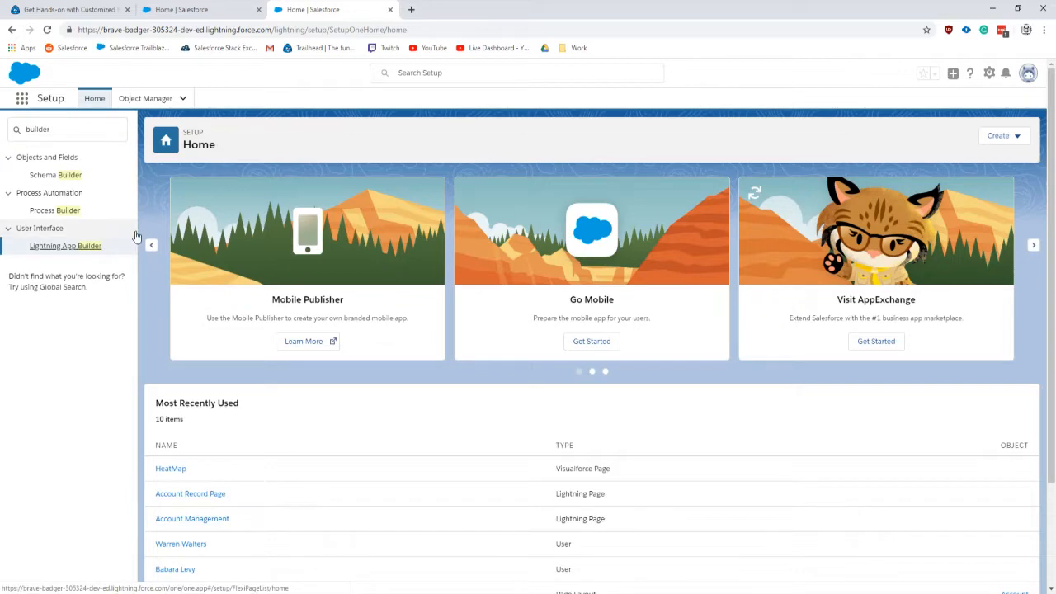
left_click(65, 245)
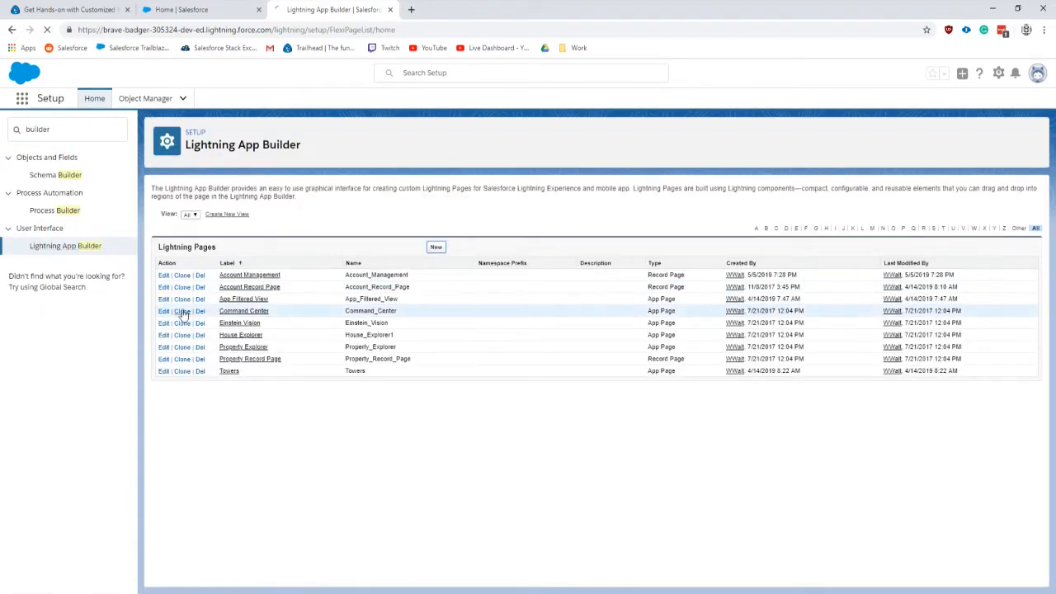
Create a Home Page labelled 'Sales Home Page' on the Standard Home Page template.
left_click(165, 311)
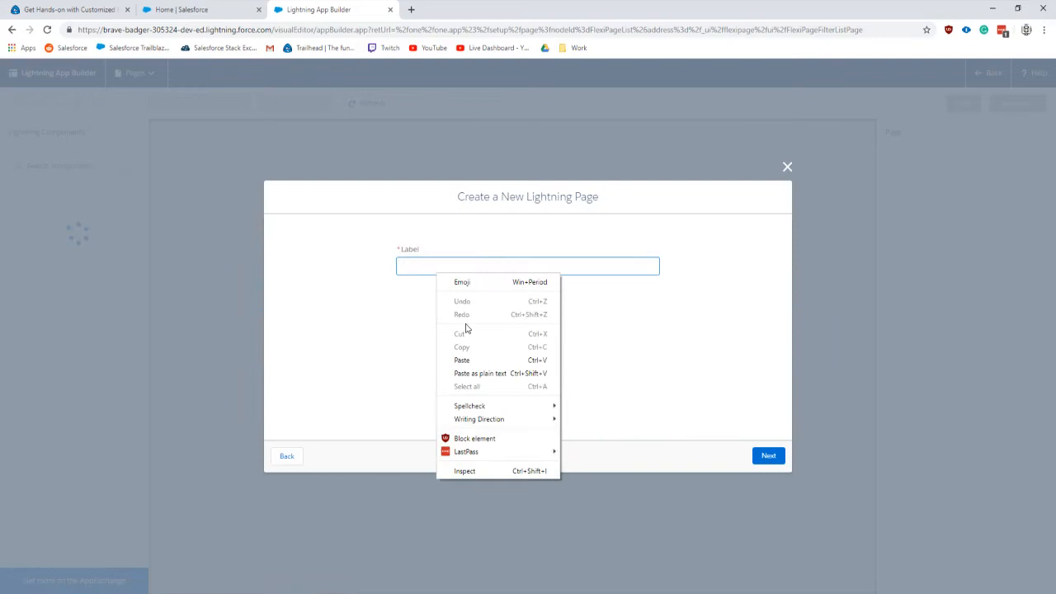
left_click(768, 455)
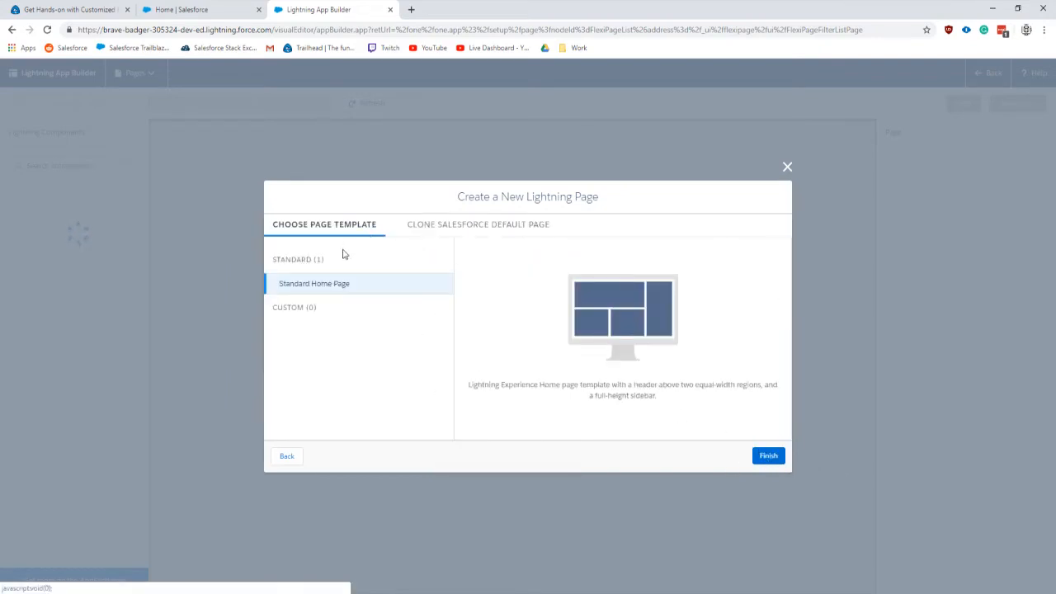
mouse_move(326, 228)
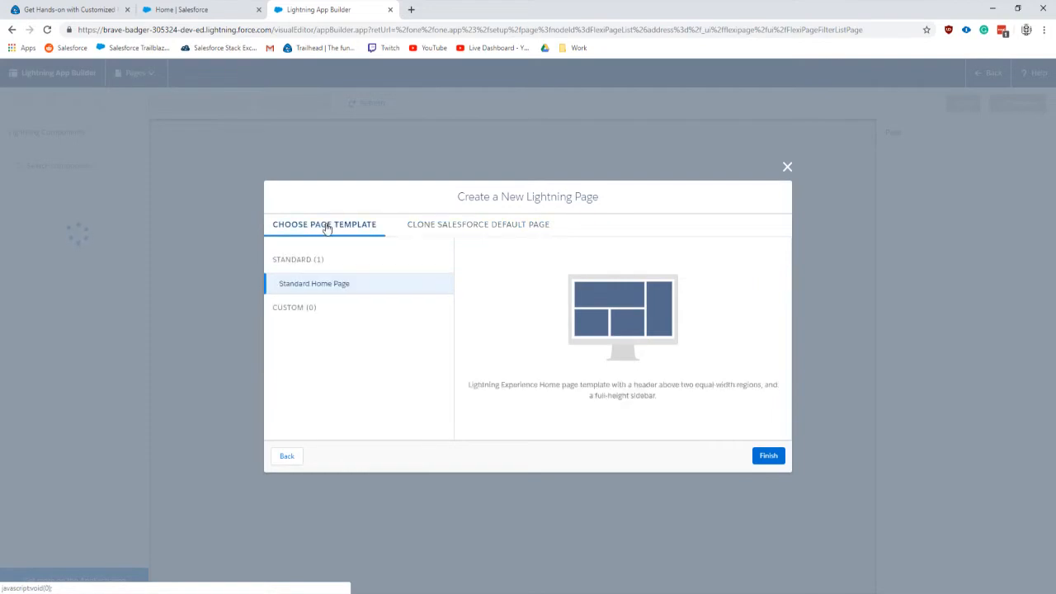
left_click(74, 9)
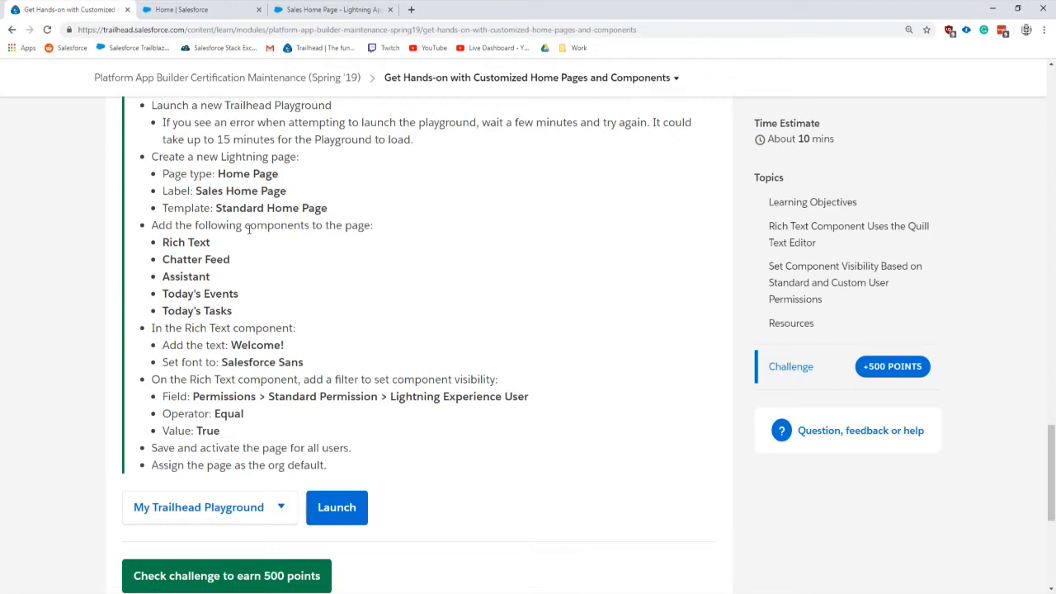
Add the Rich Text and Chatter Feed components, checking the challenge's required list.
left_click(342, 9)
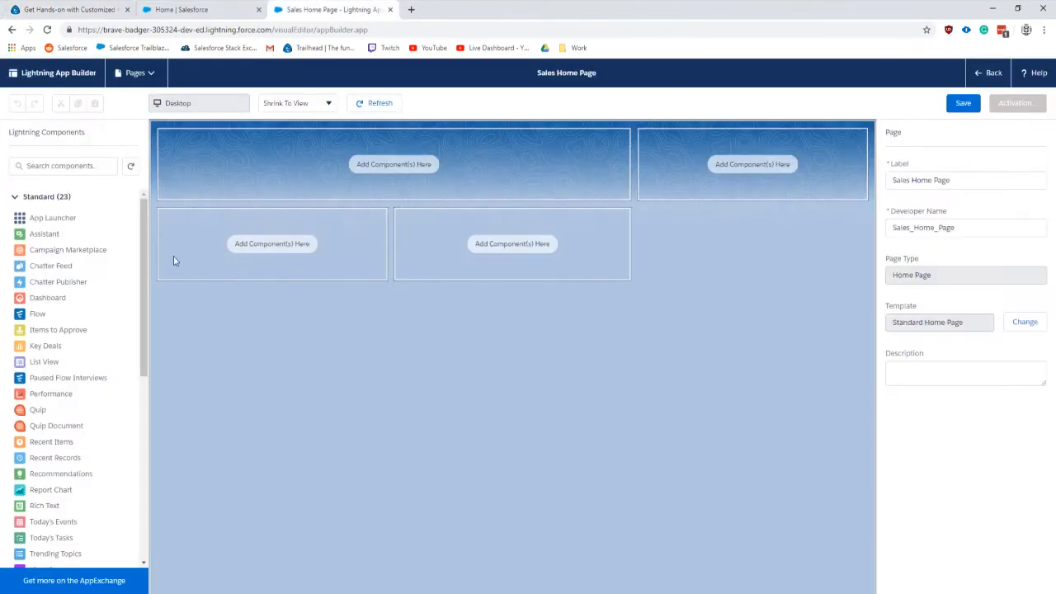
type("ric")
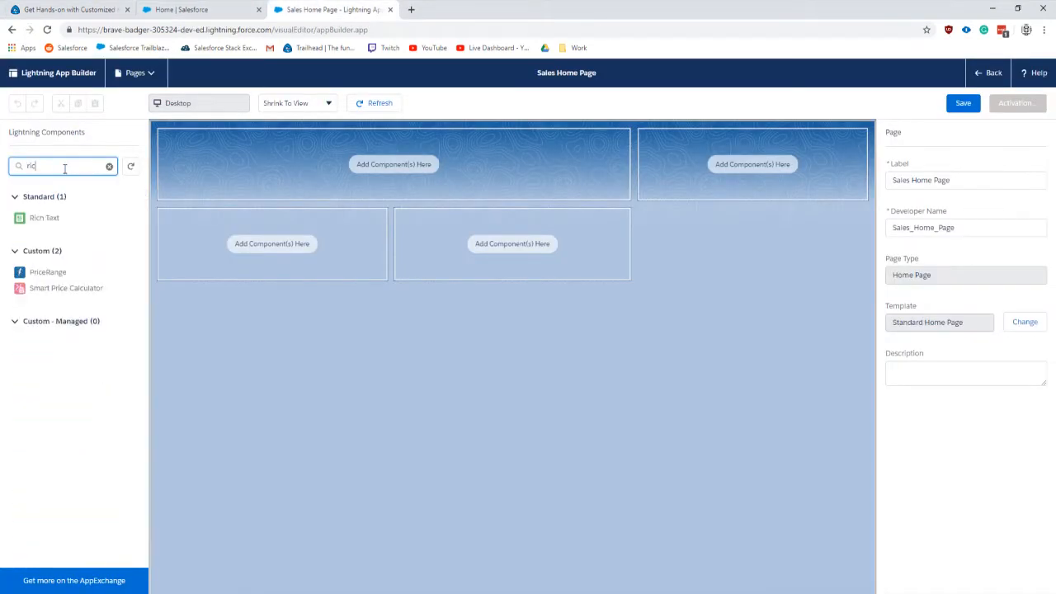
left_click(62, 13)
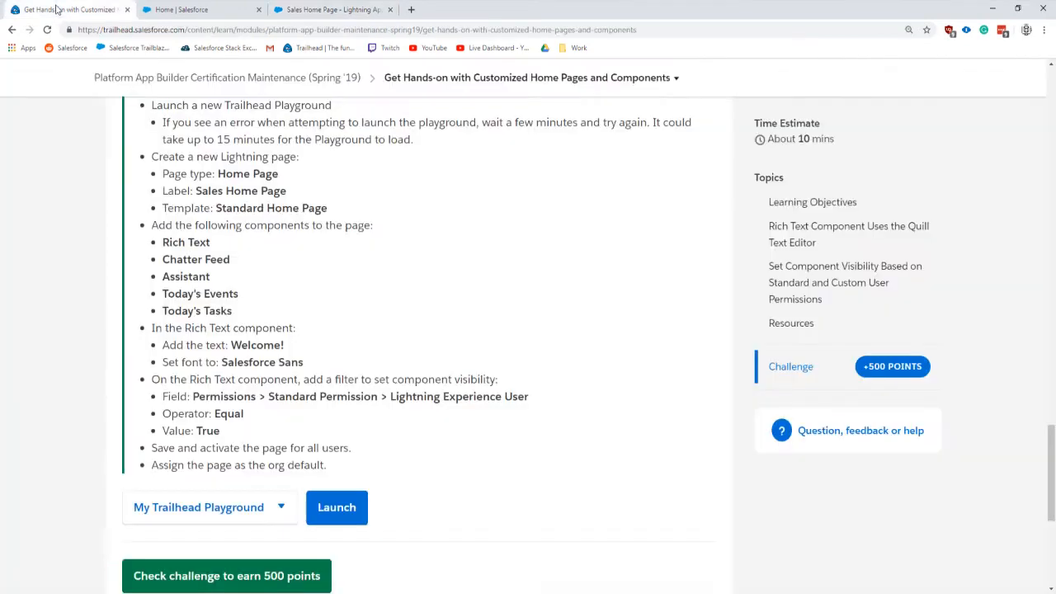
left_click(336, 10)
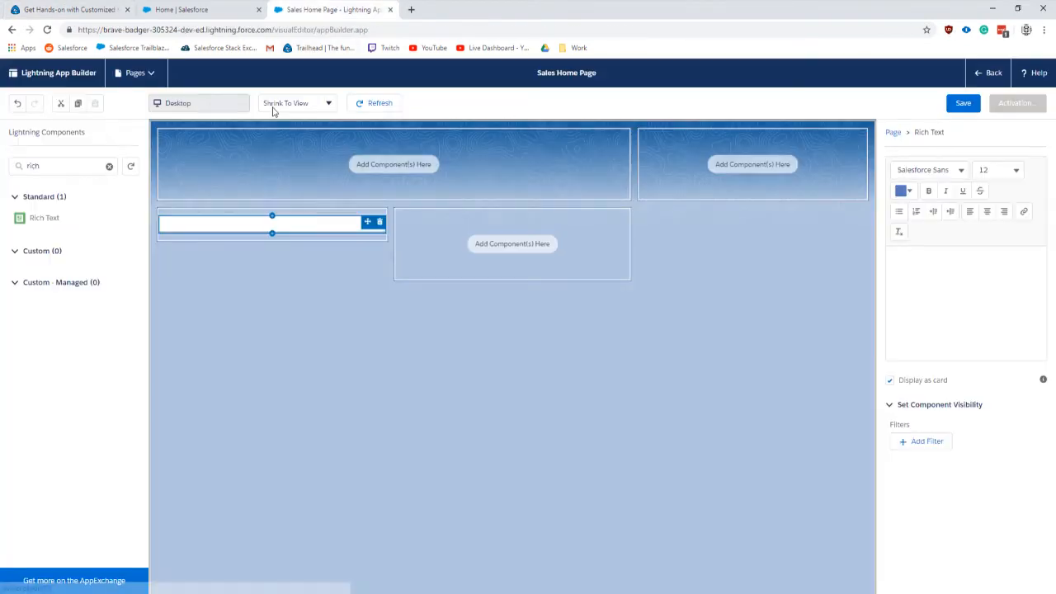
type("chatter")
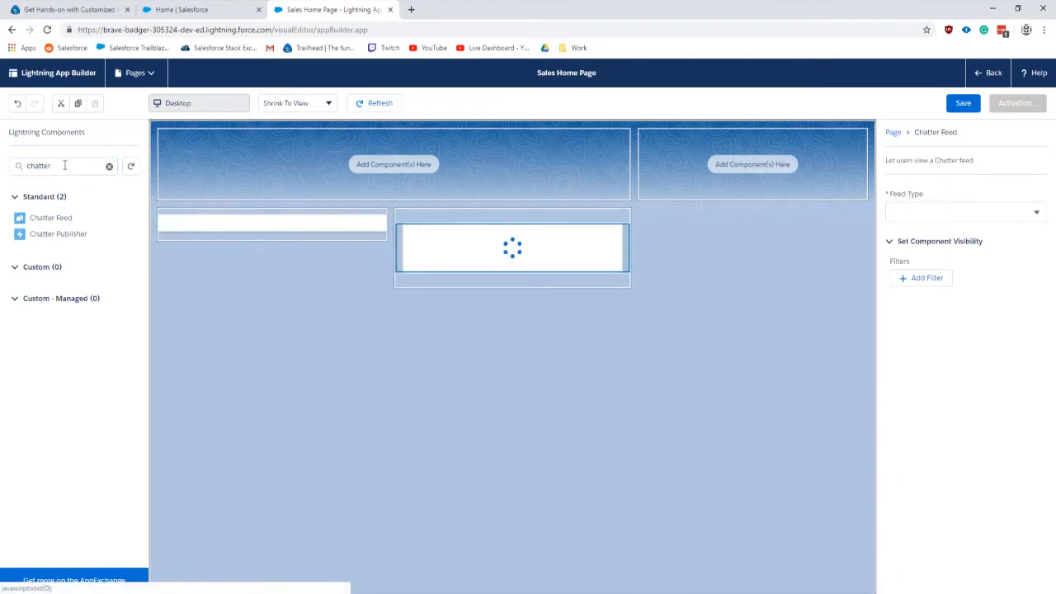
Add the Assistant, Today's Events and Today's Tasks components to the page.
type("ass")
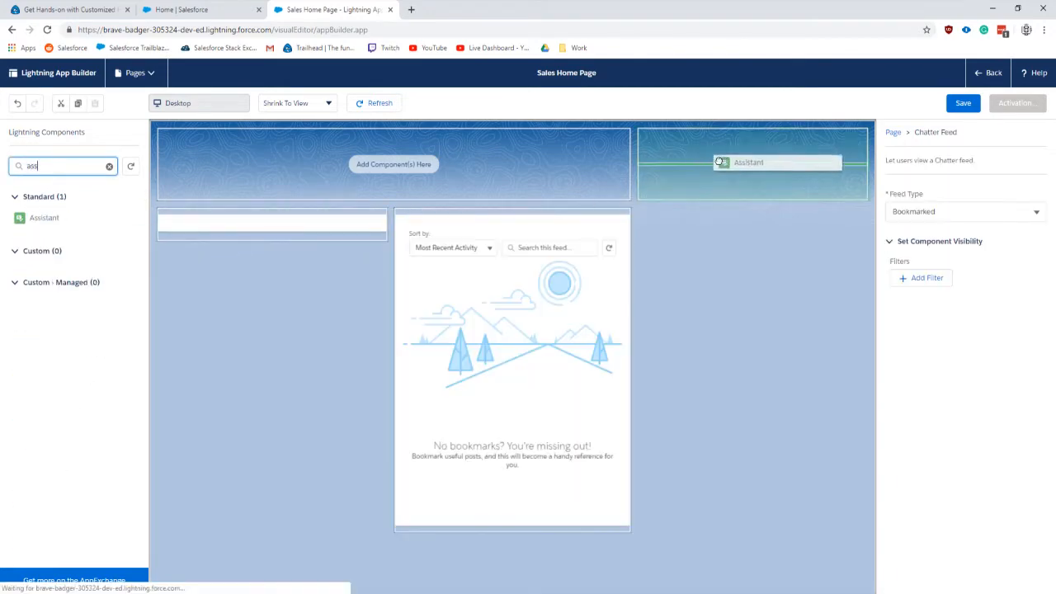
left_click(79, 12)
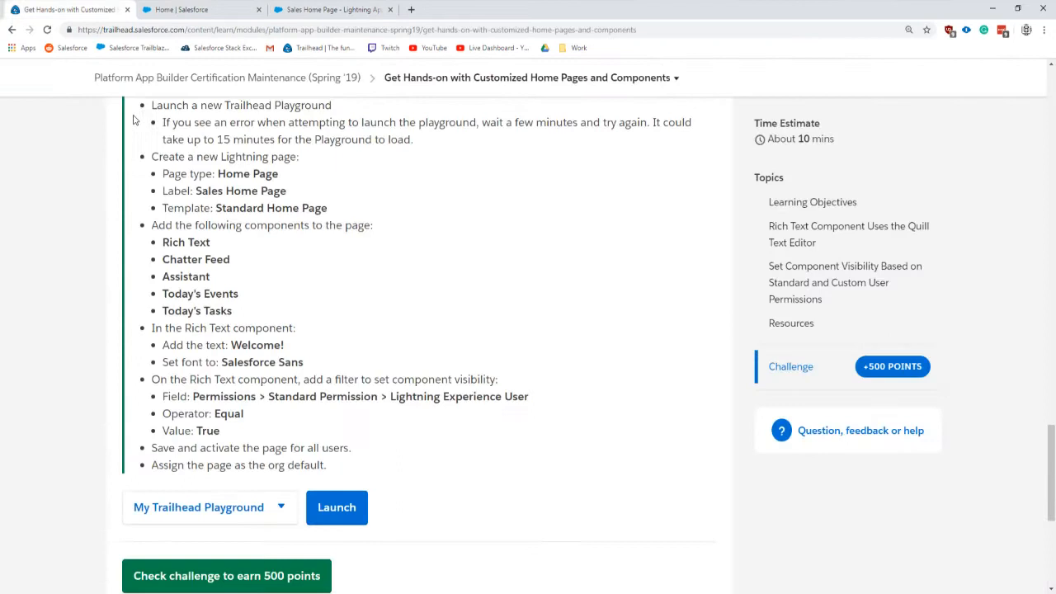
mouse_move(343, 9)
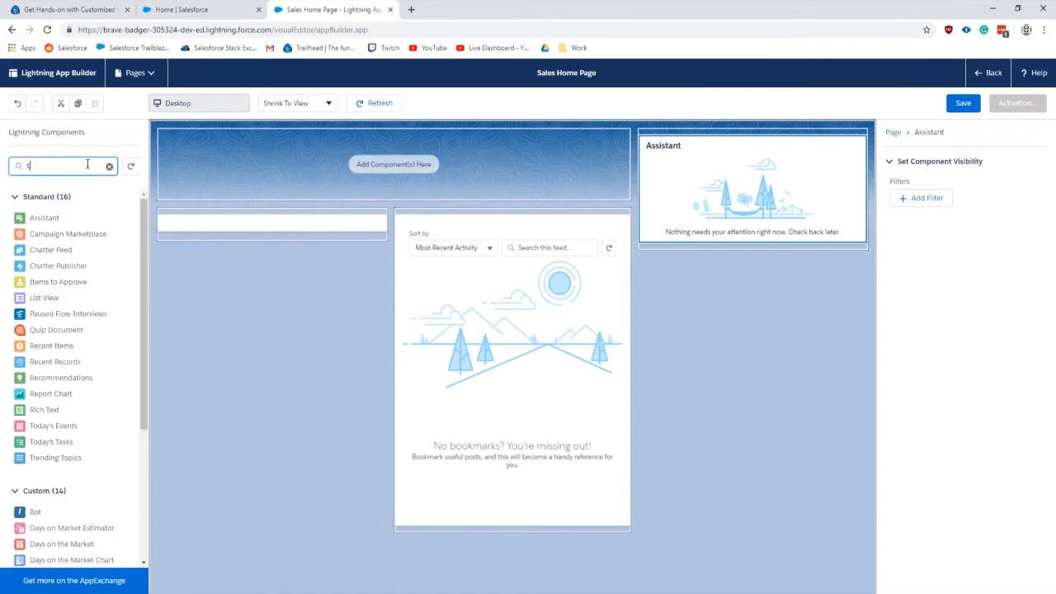
type("toda")
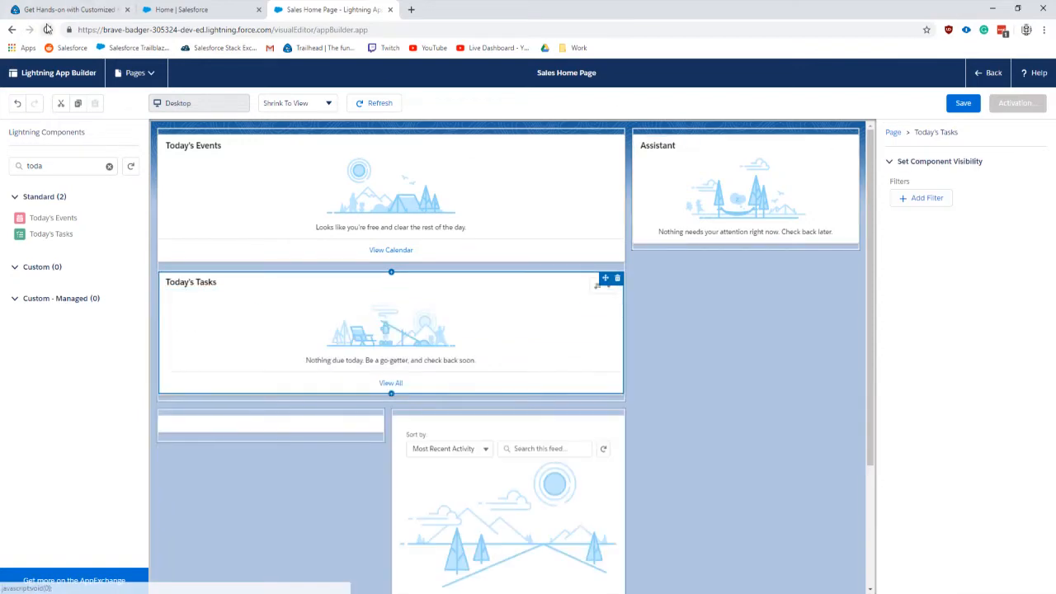
left_click(74, 13)
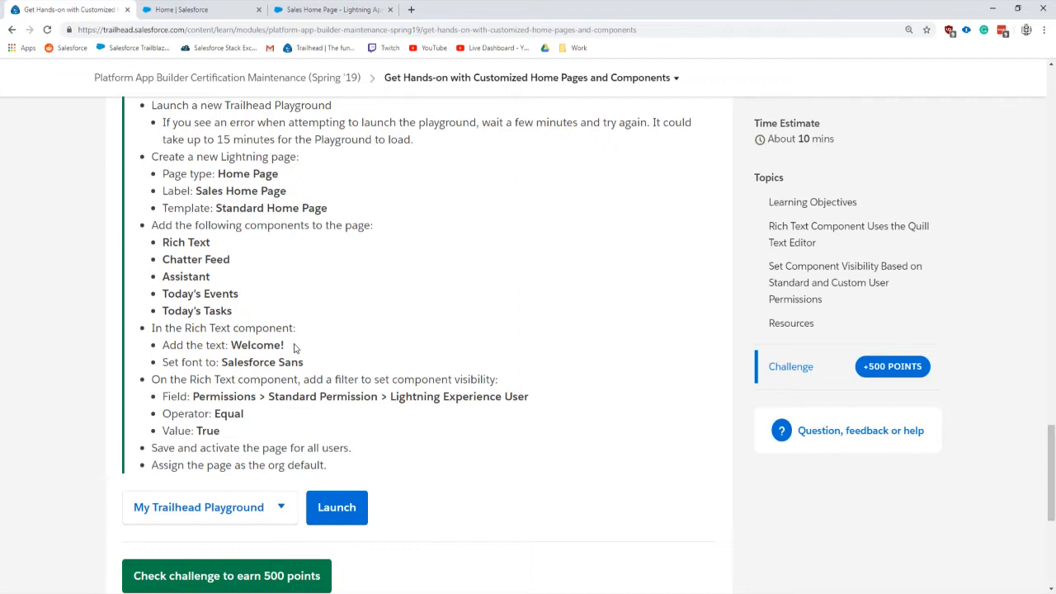
Put 'Welcome!' from the instructions into the Rich Text component and review filter requirements.
double_click(257, 345)
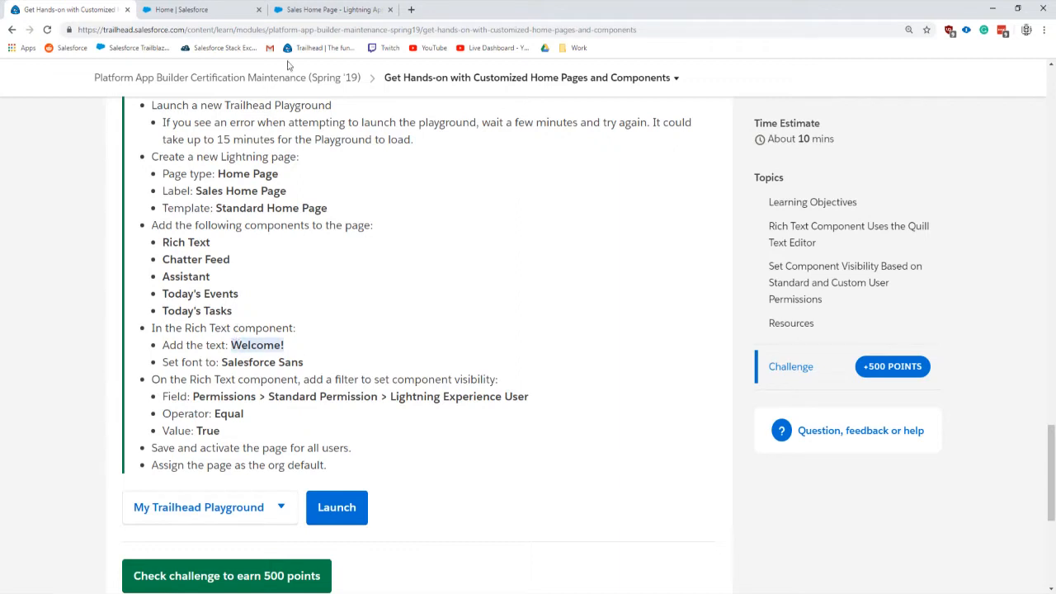
left_click(339, 9)
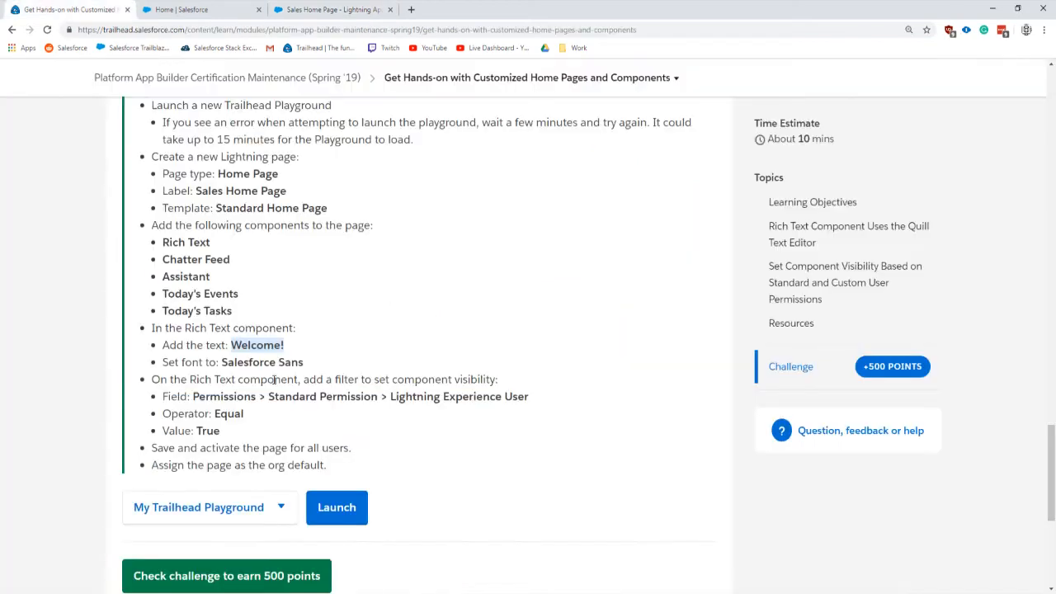
scroll("down", 3)
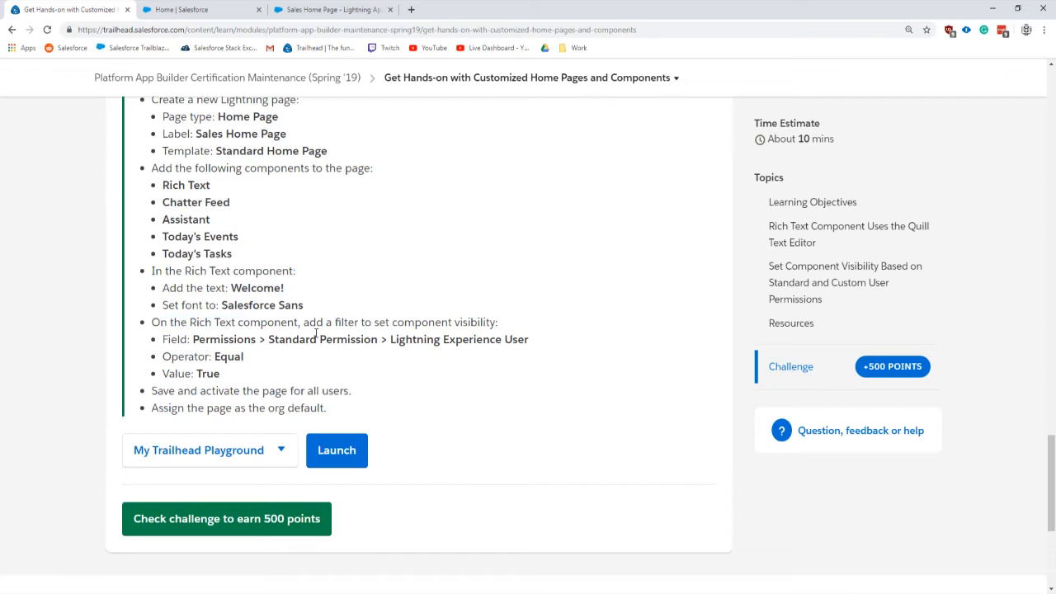
left_click_drag(304, 322, 421, 322)
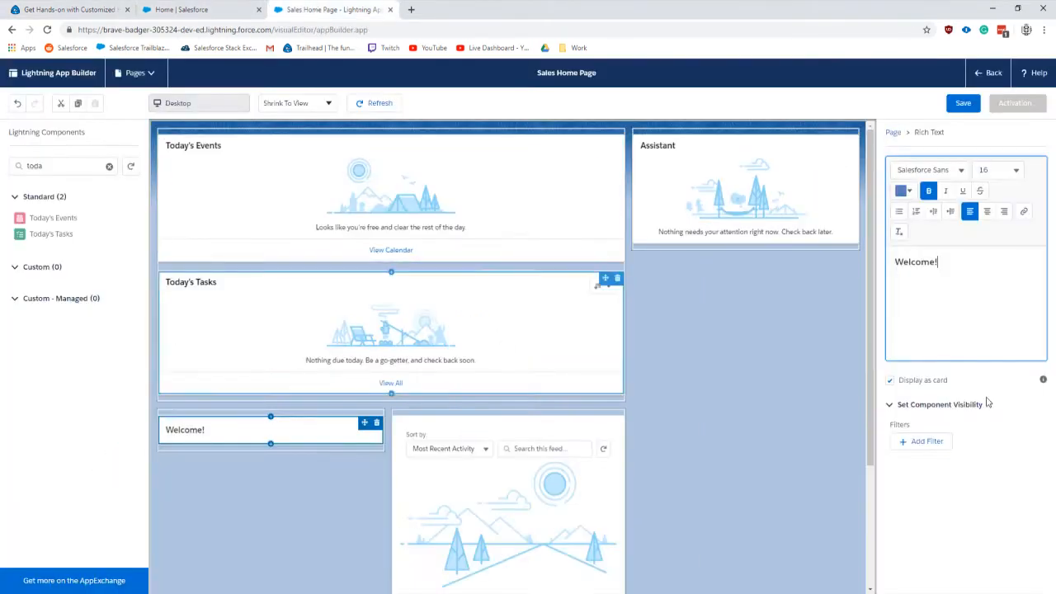
Filter the Rich Text on Permissions > Standard Permission > Lightning Experience User, Equal, True.
left_click(921, 442)
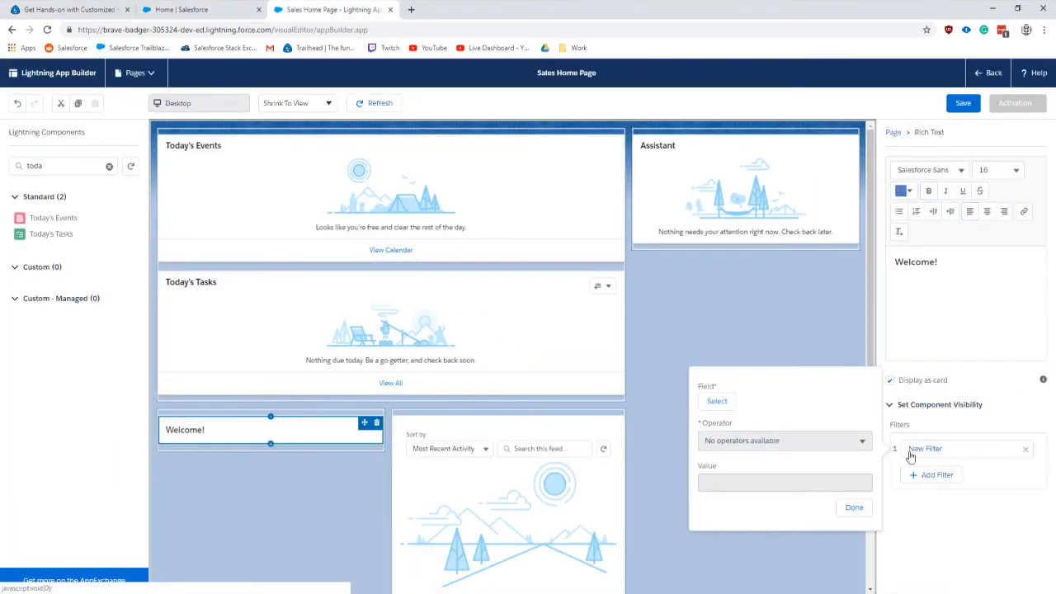
left_click(717, 401)
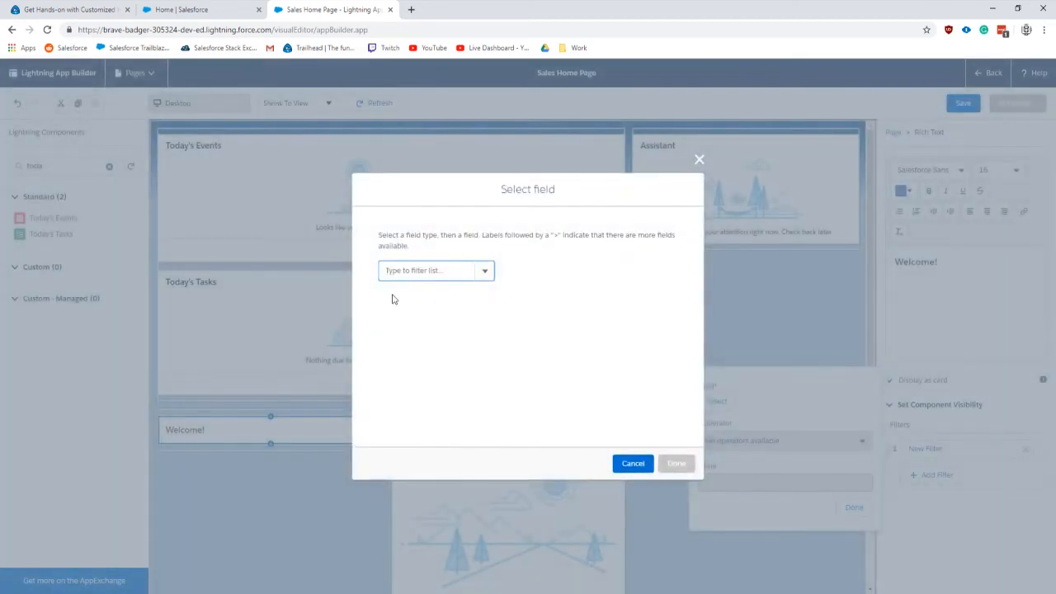
left_click(66, 12)
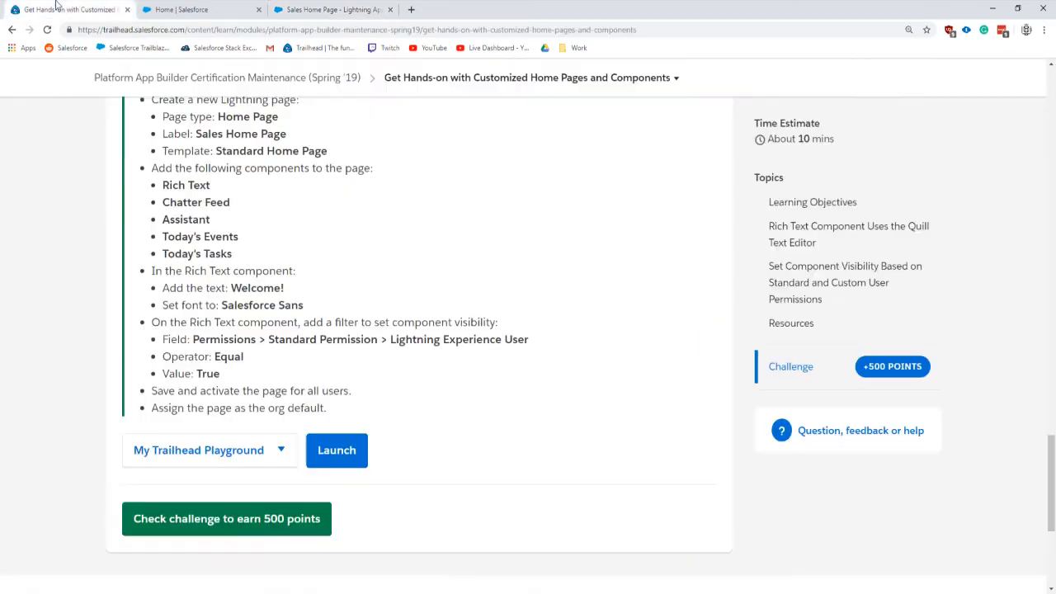
mouse_move(324, 296)
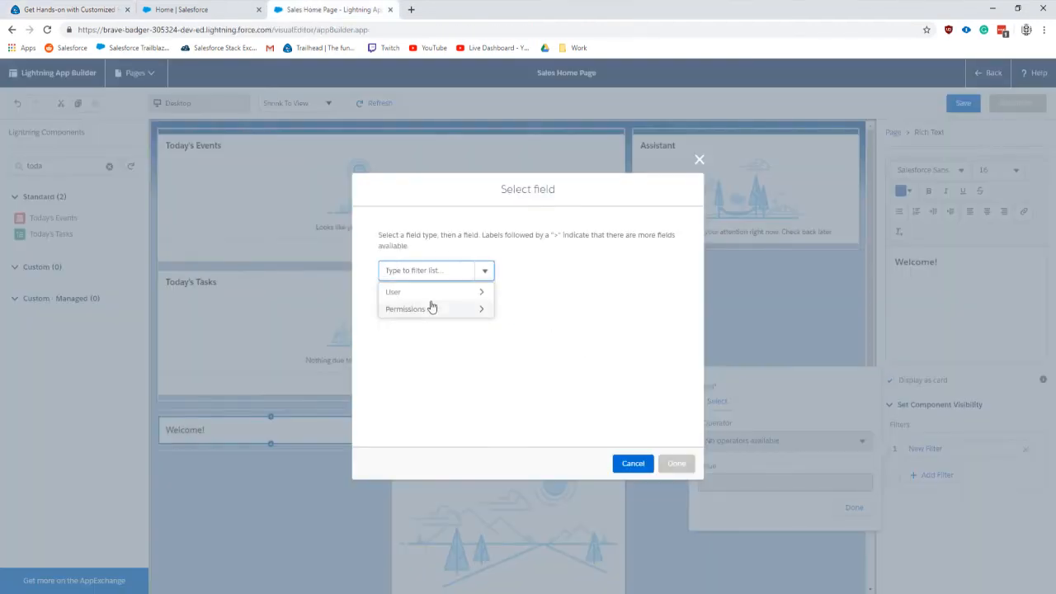
left_click(406, 308)
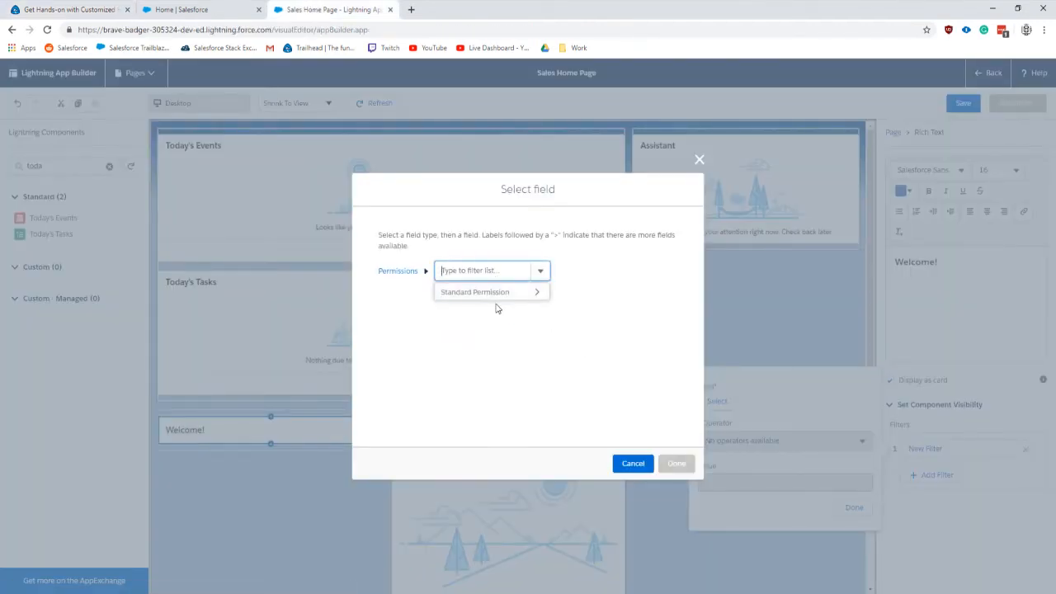
left_click(474, 291)
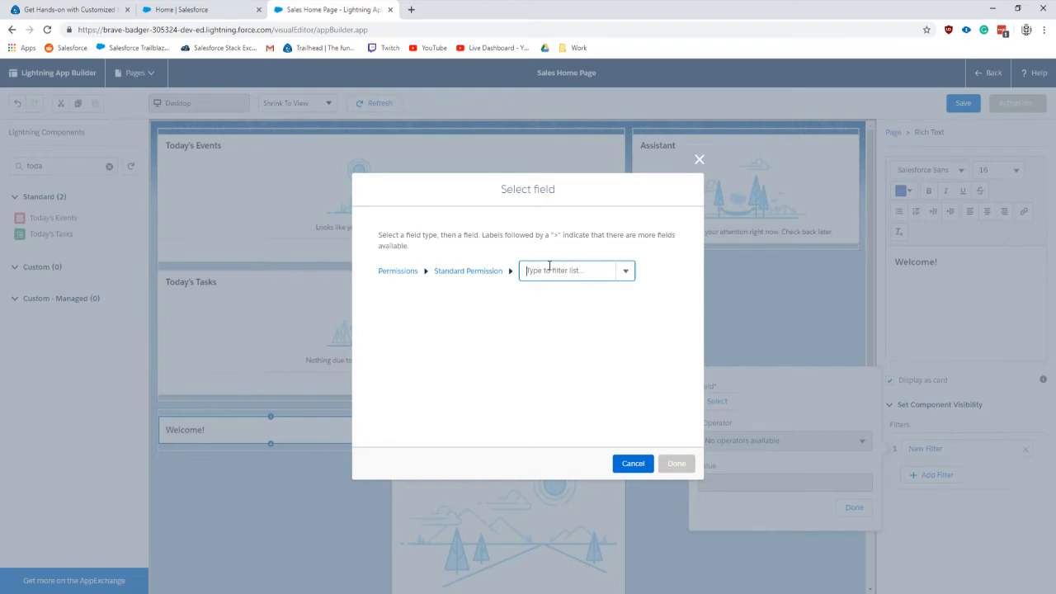
type("light")
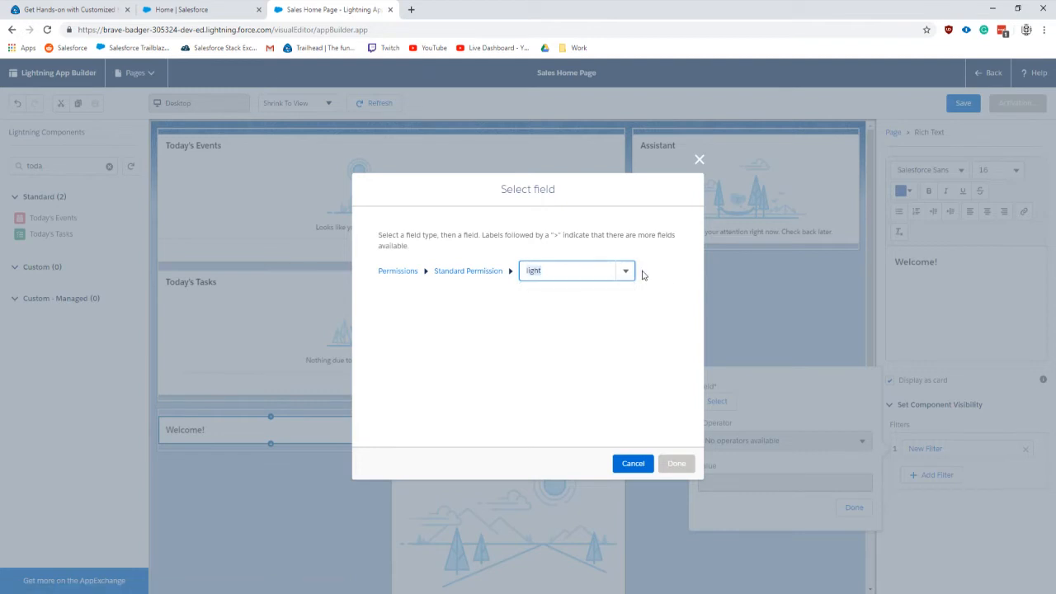
type("user")
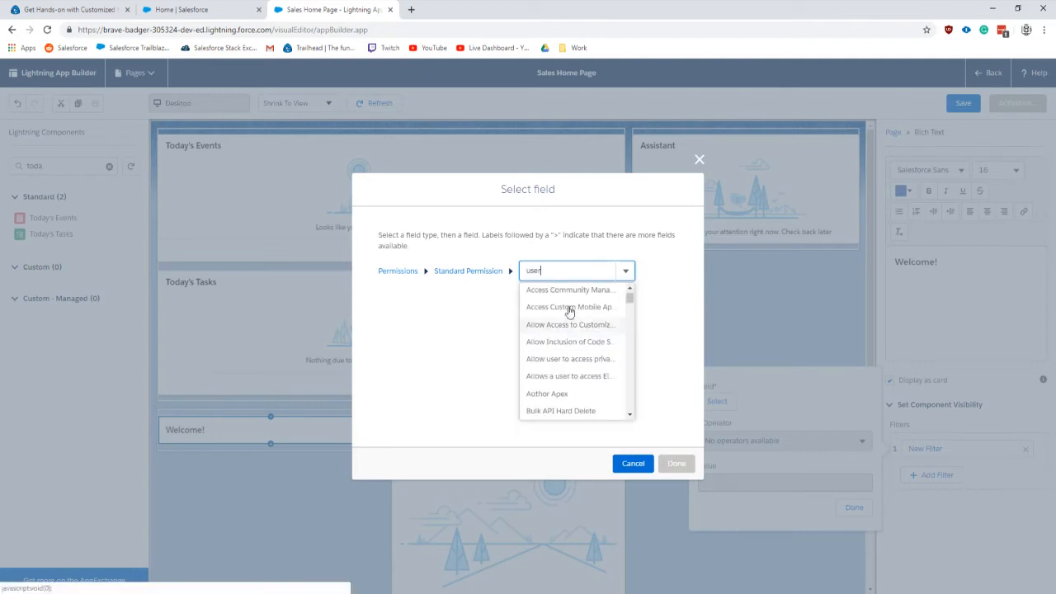
scroll("down", 3)
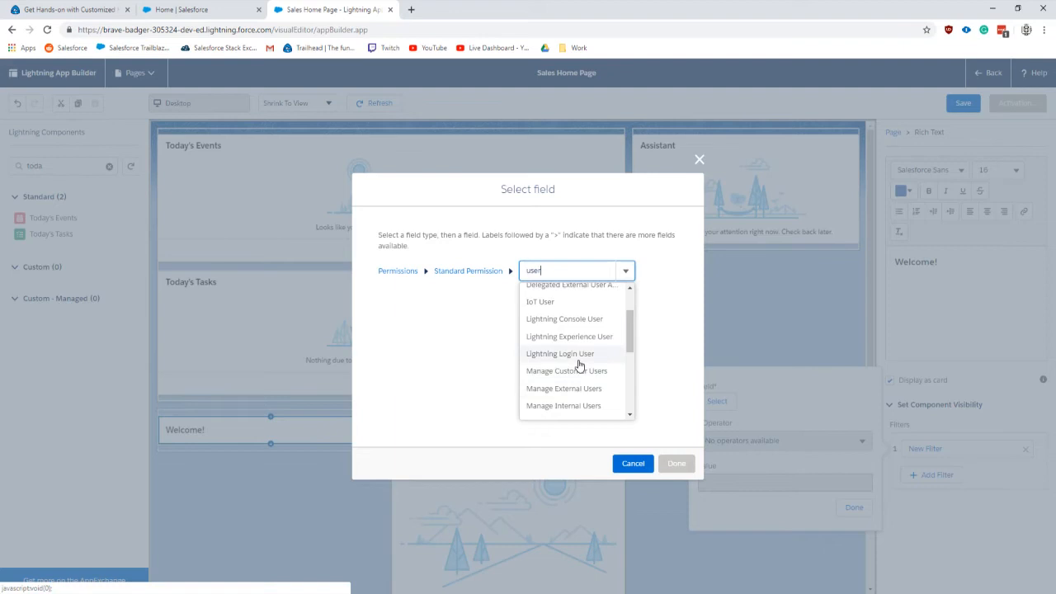
left_click(70, 12)
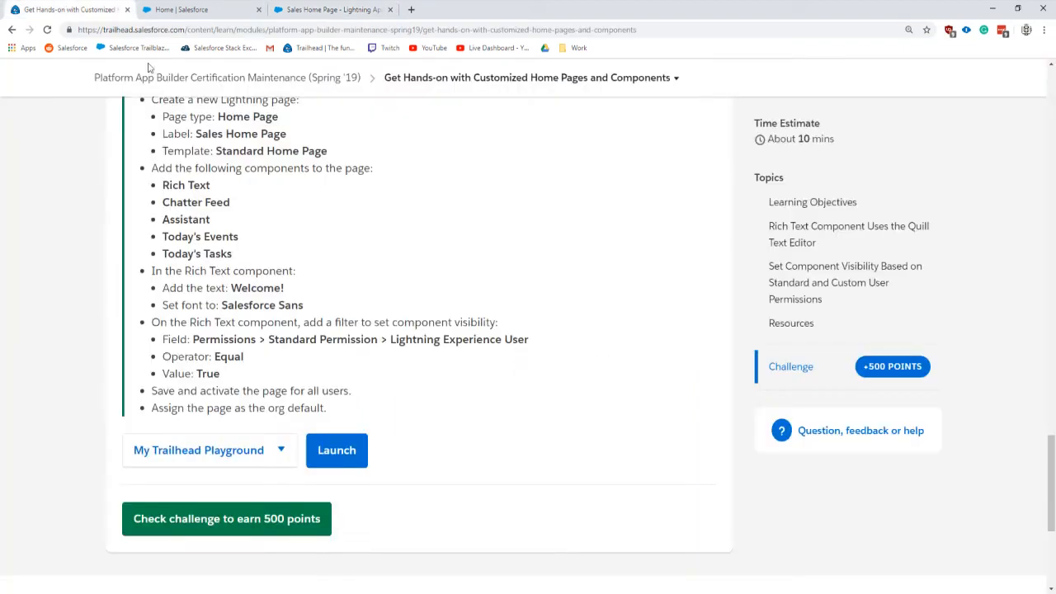
double_click(459, 339)
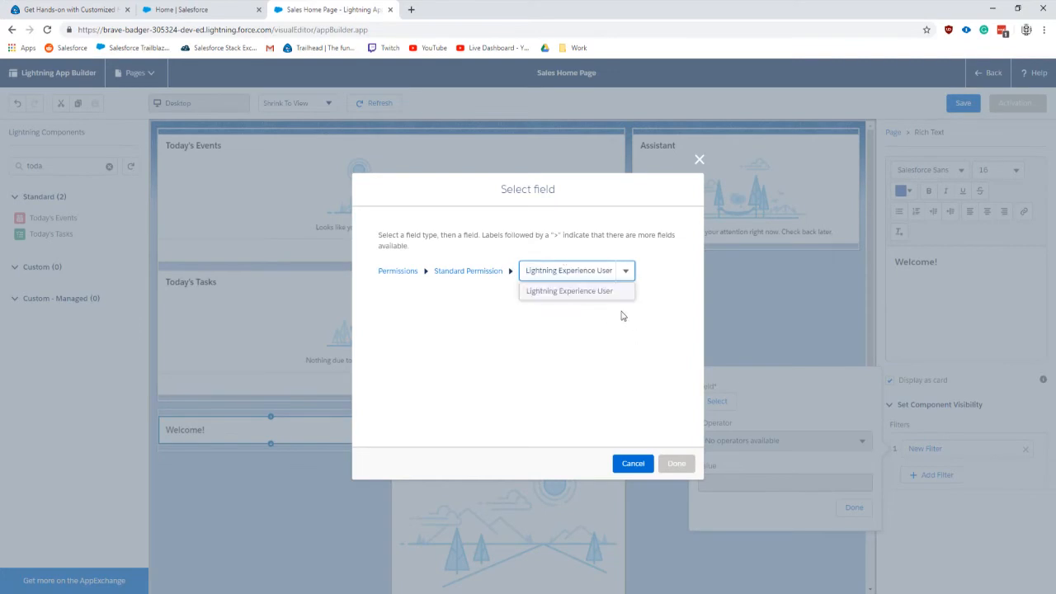
left_click(569, 291)
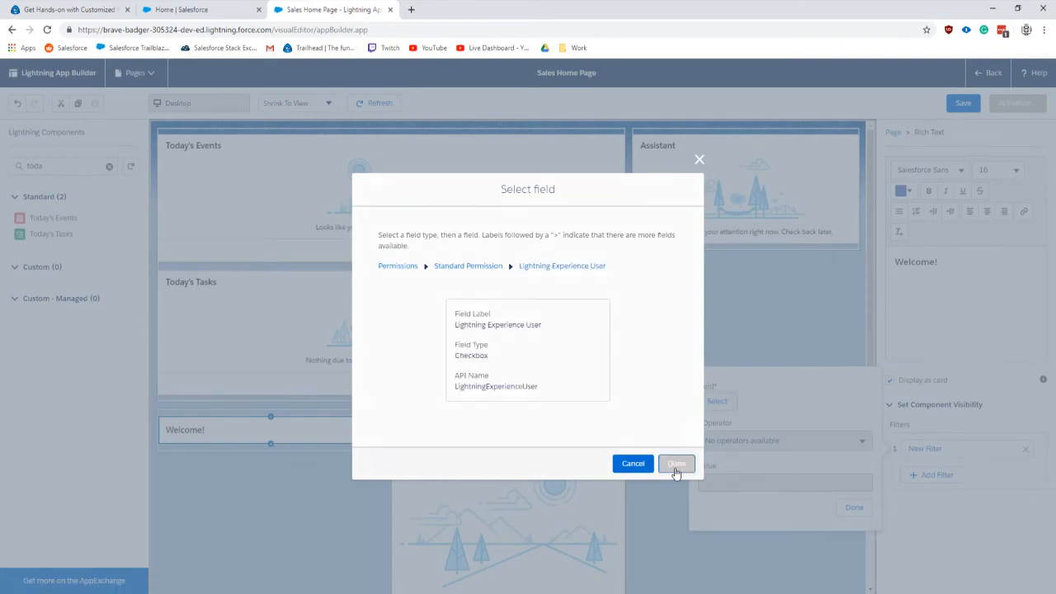
left_click(677, 463)
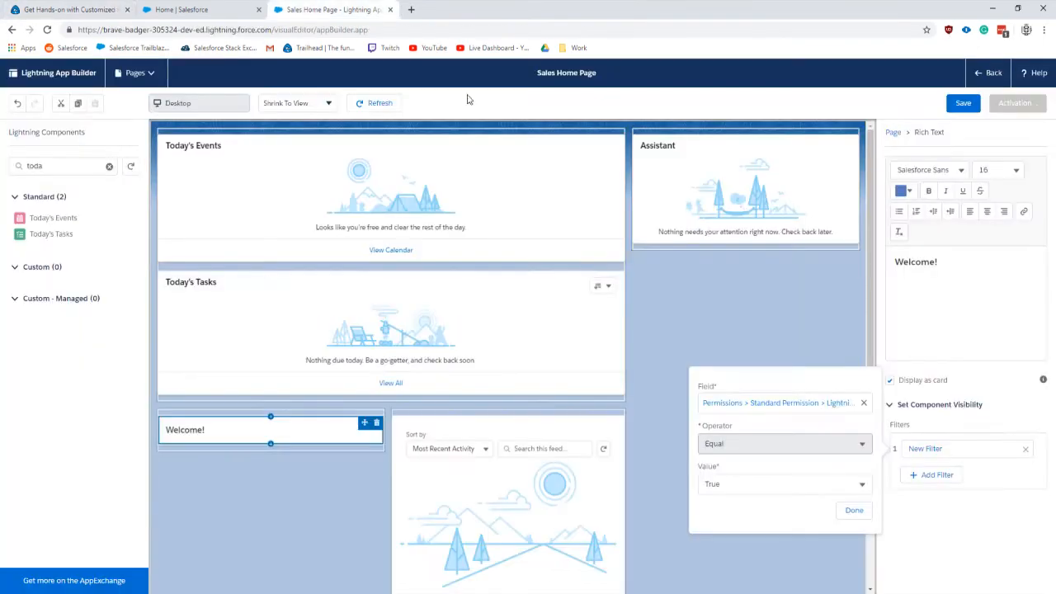
Save the Sales Home Page and activate it as the Org Default.
left_click(854, 509)
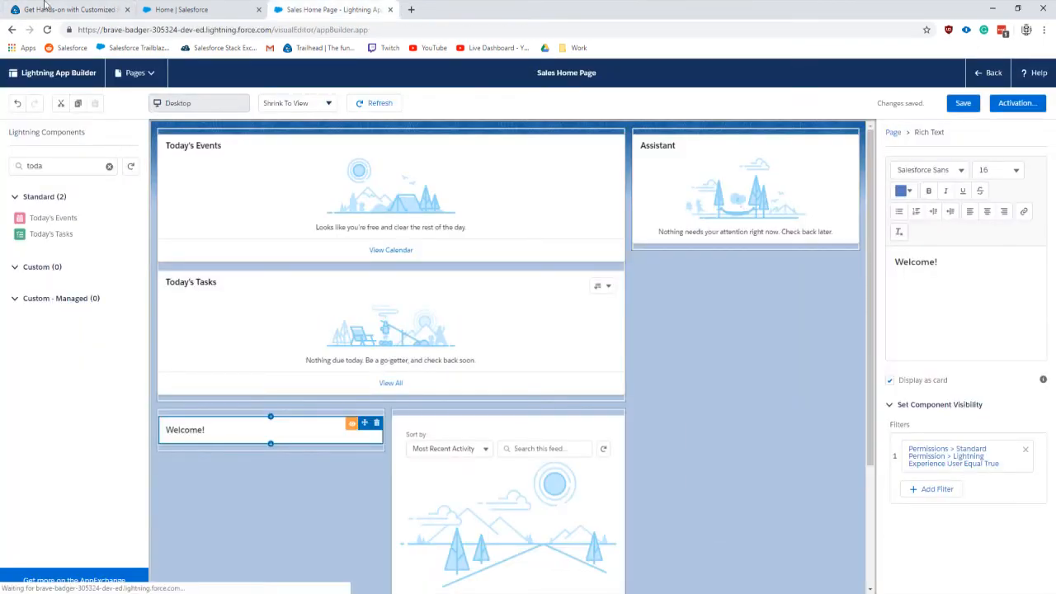
left_click(70, 13)
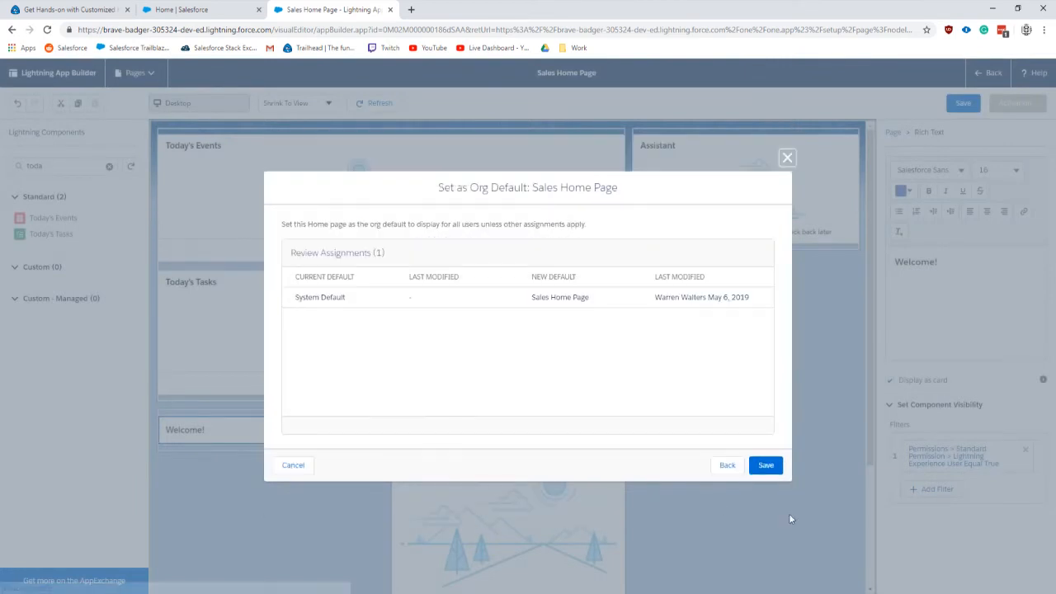
left_click(766, 465)
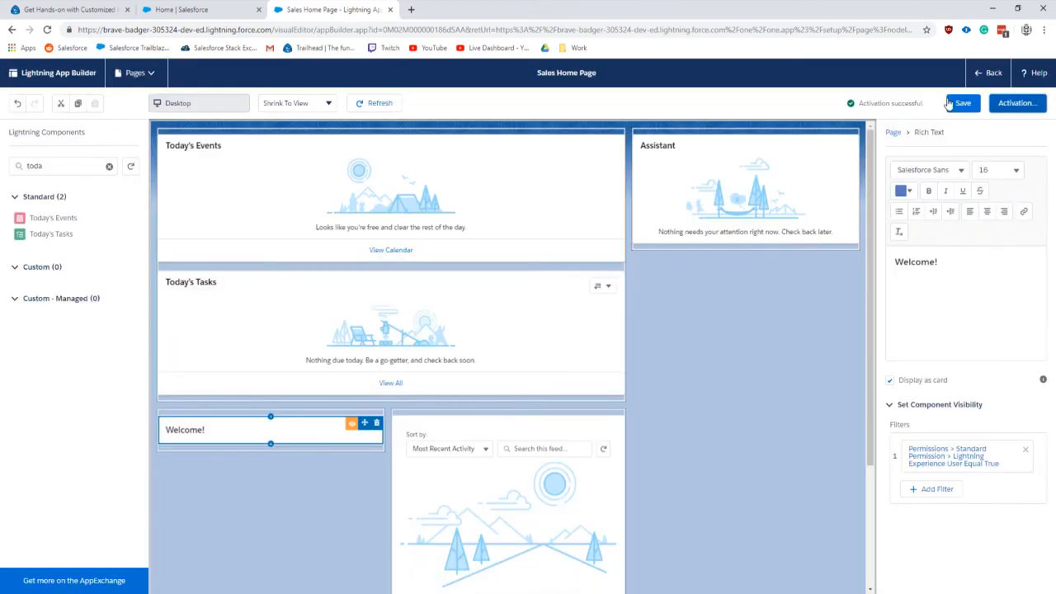
left_click(960, 103)
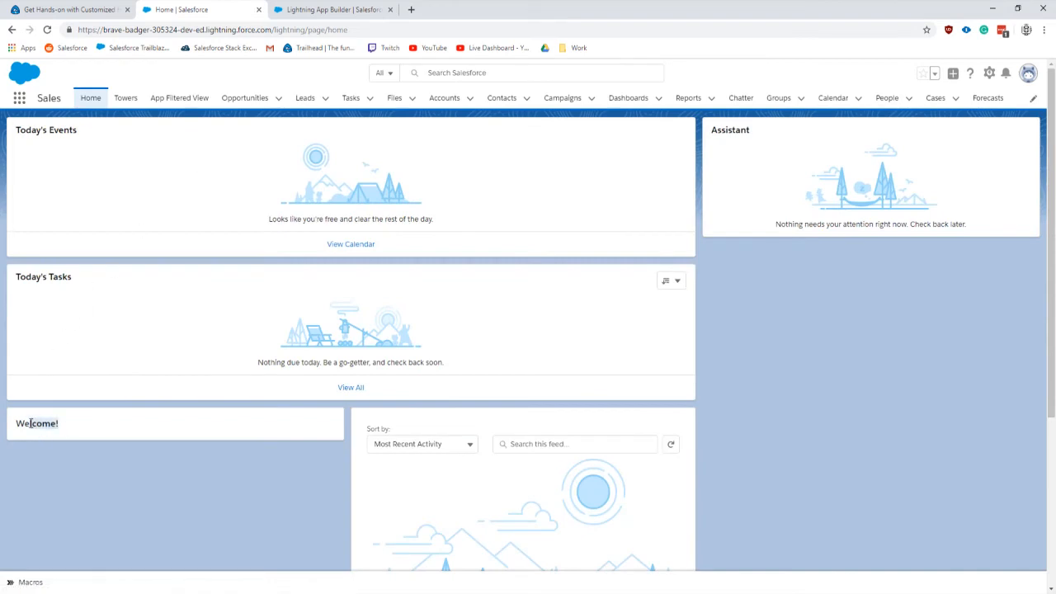
Scroll the Home tab to view the Welcome! card, events, tasks, Assistant and feed.
scroll("down", 3)
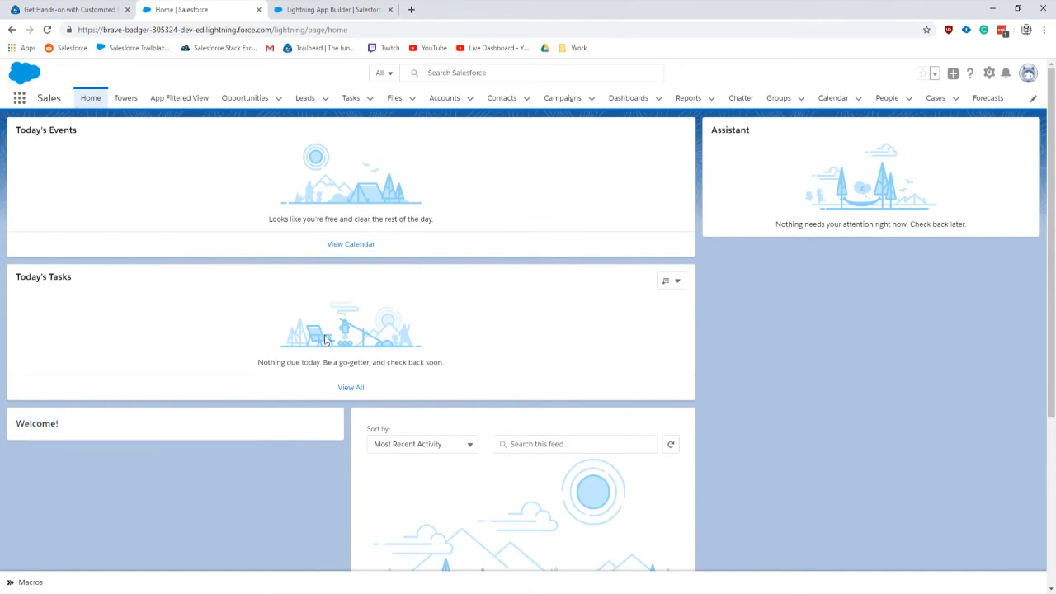
mouse_move(689, 183)
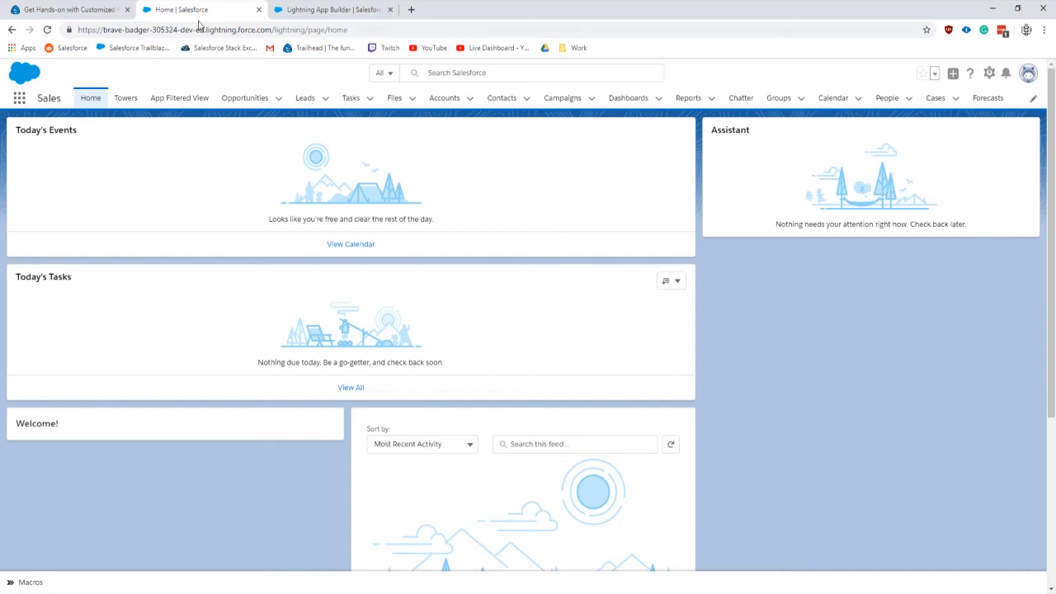
Check the challenge in Trailhead and scroll to the new badge confirmation.
left_click(74, 13)
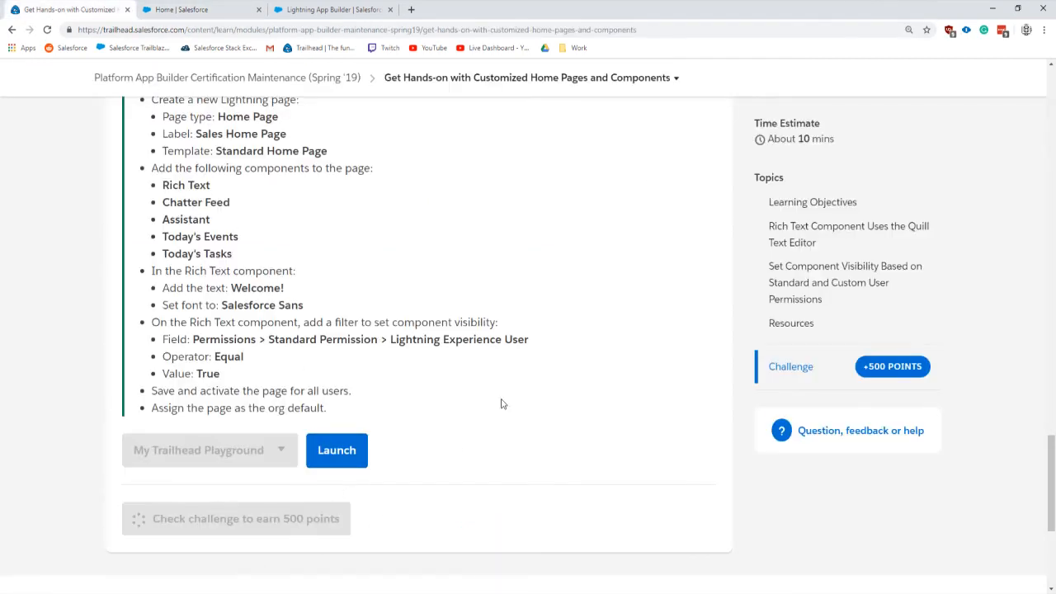
mouse_move(144, 64)
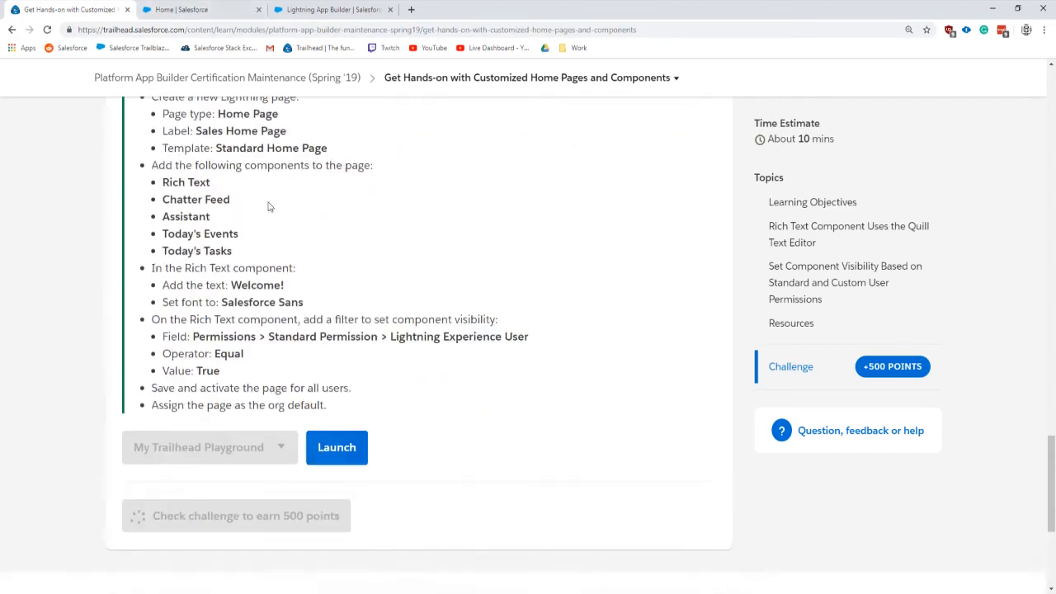
scroll("down", 3)
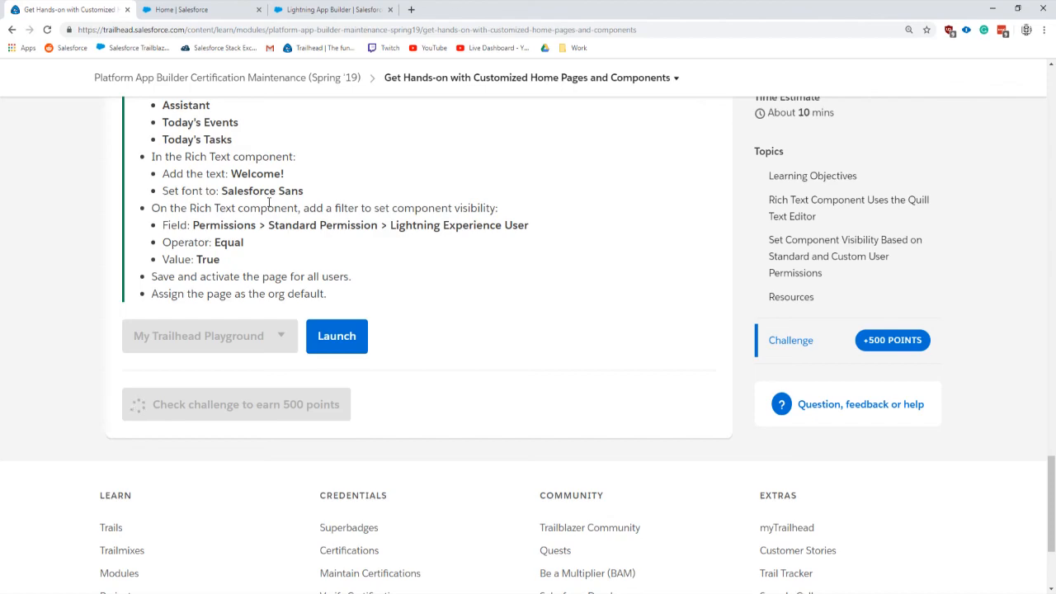
left_click(236, 404)
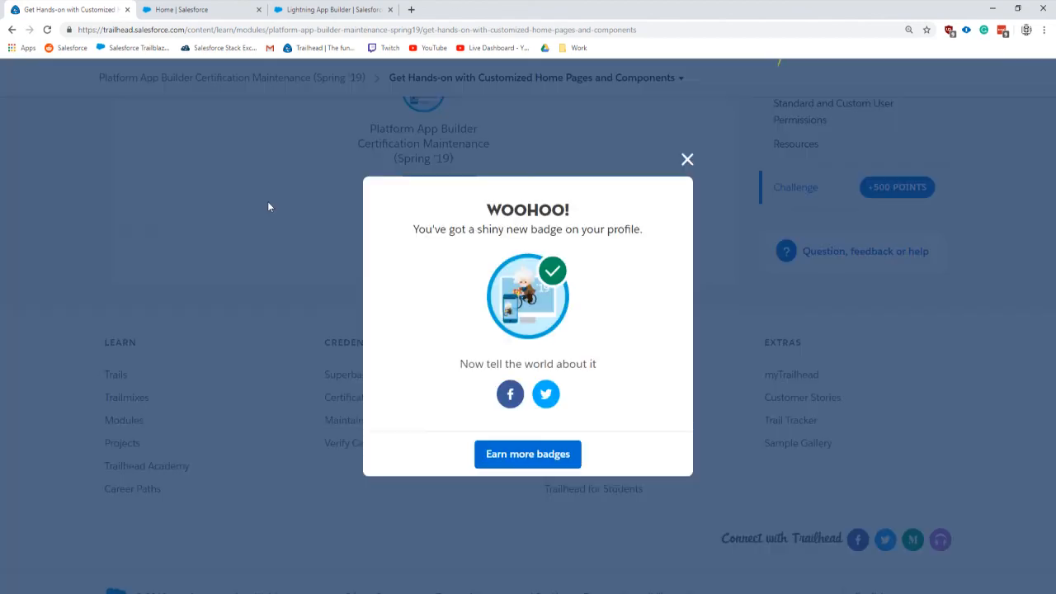